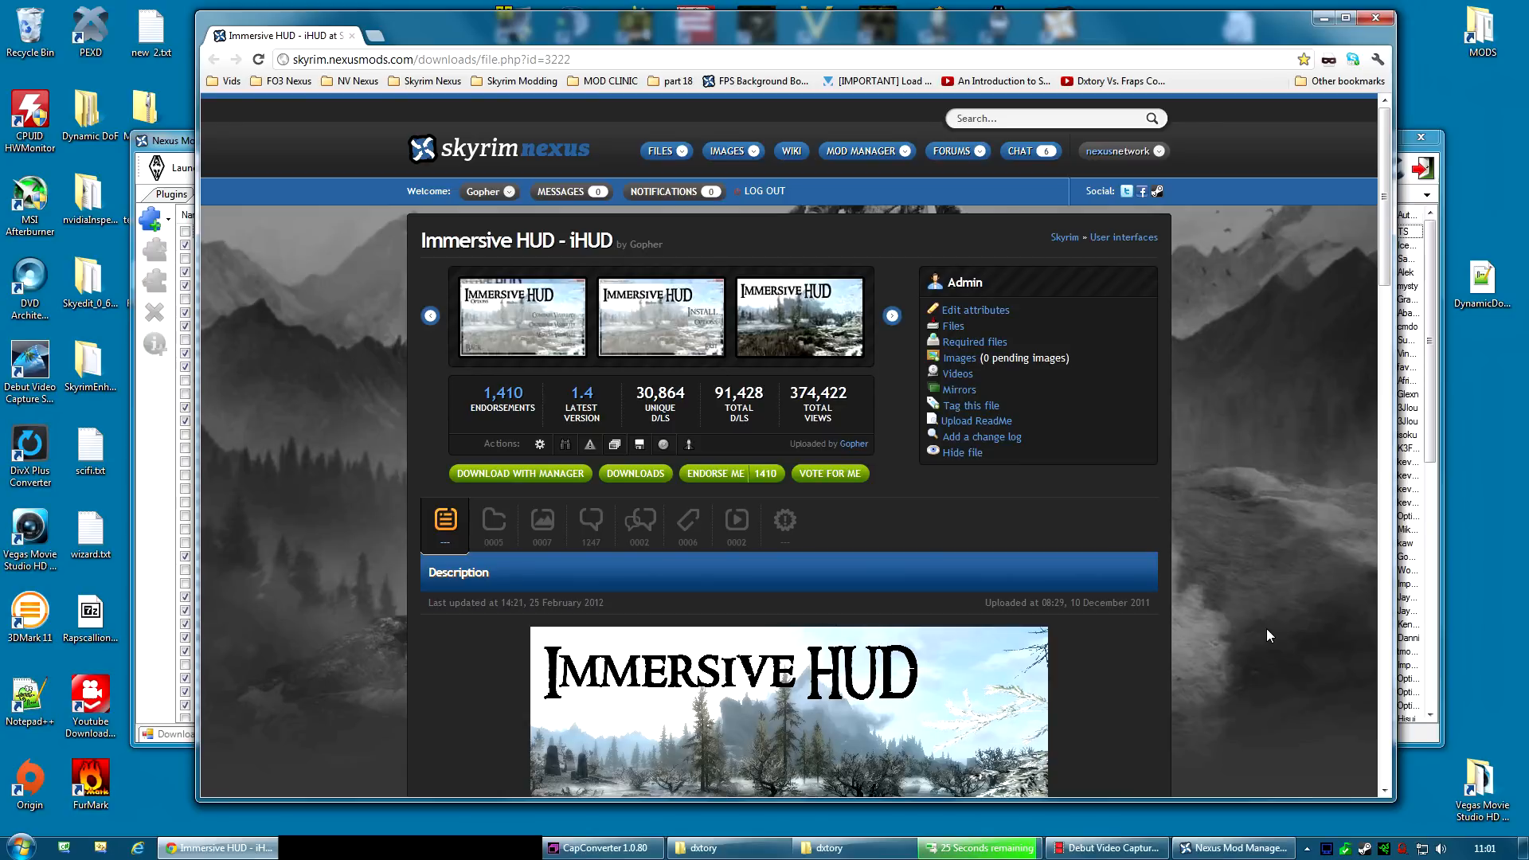
pyautogui.moveTo(1233, 48)
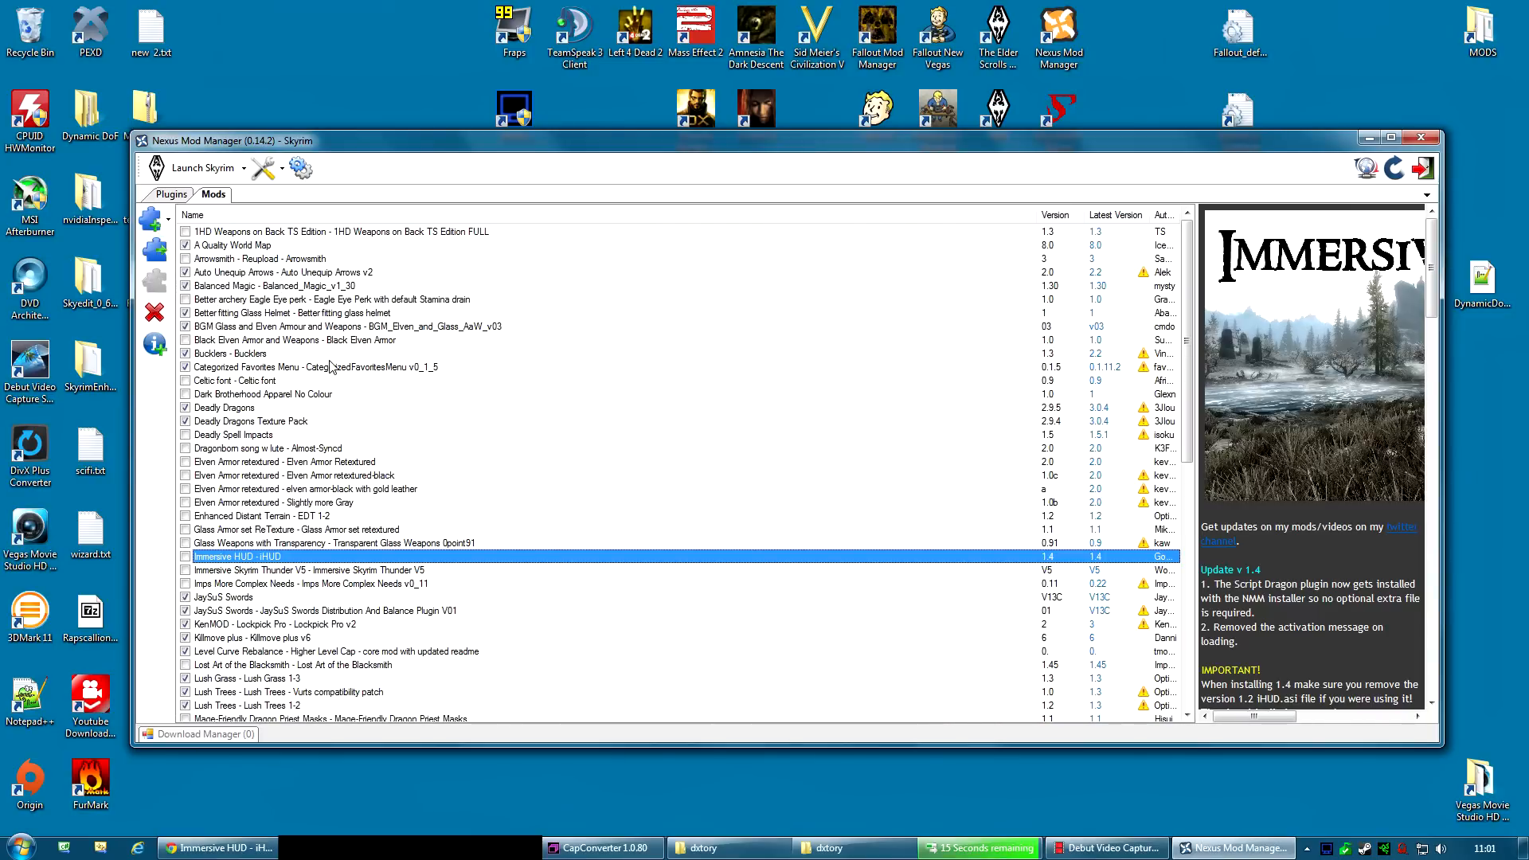
# - Install Immersive HUD with Reactive compass/crosshair visibility and Other settings, without toggle options
pyautogui.doubleClick(238, 556)
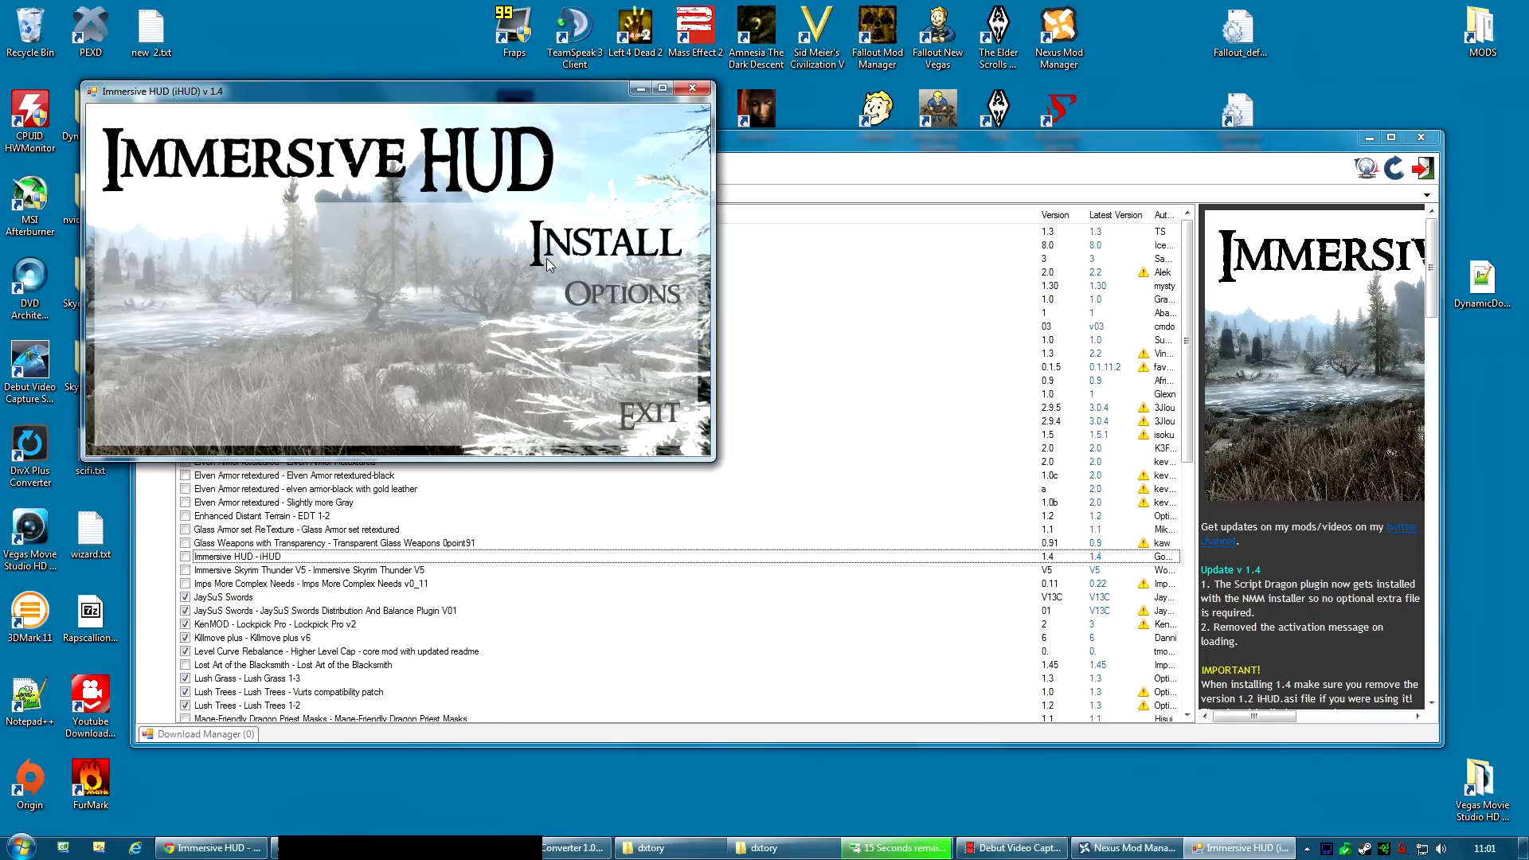
pyautogui.click(621, 294)
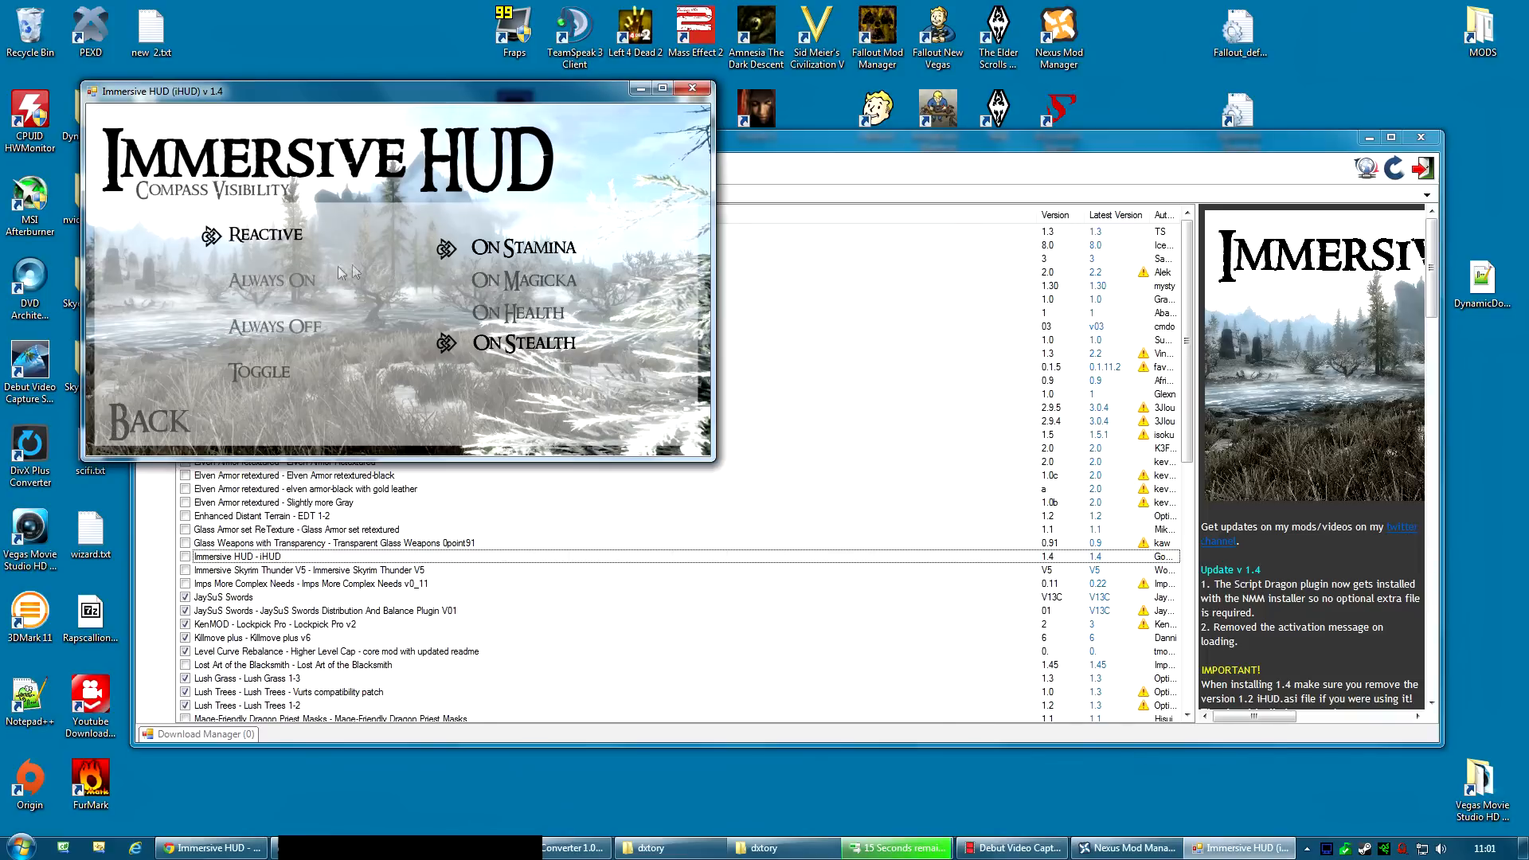
pyautogui.moveTo(317, 239)
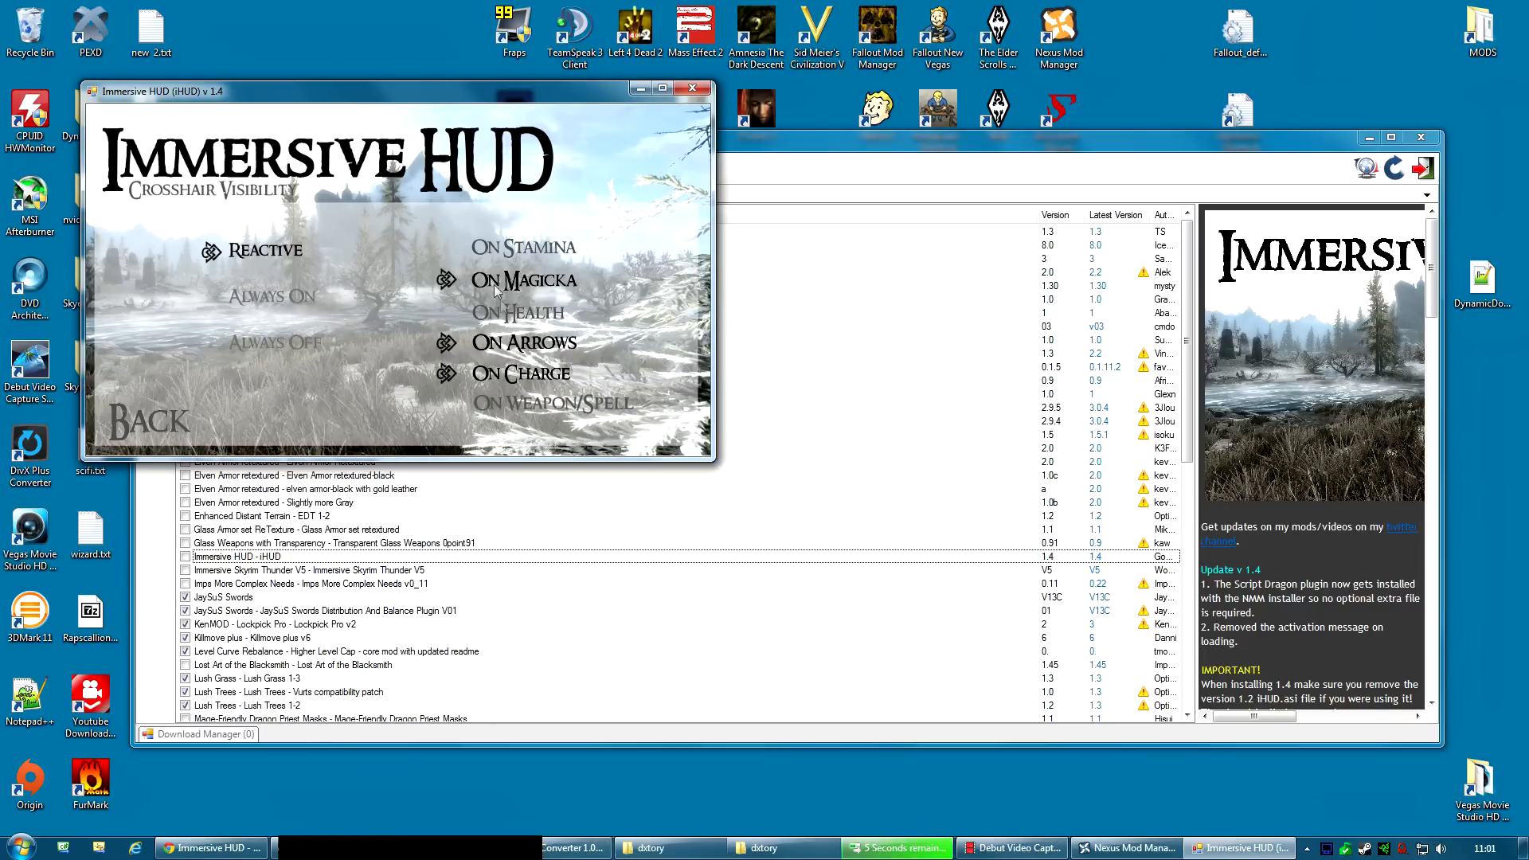
pyautogui.moveTo(536, 381)
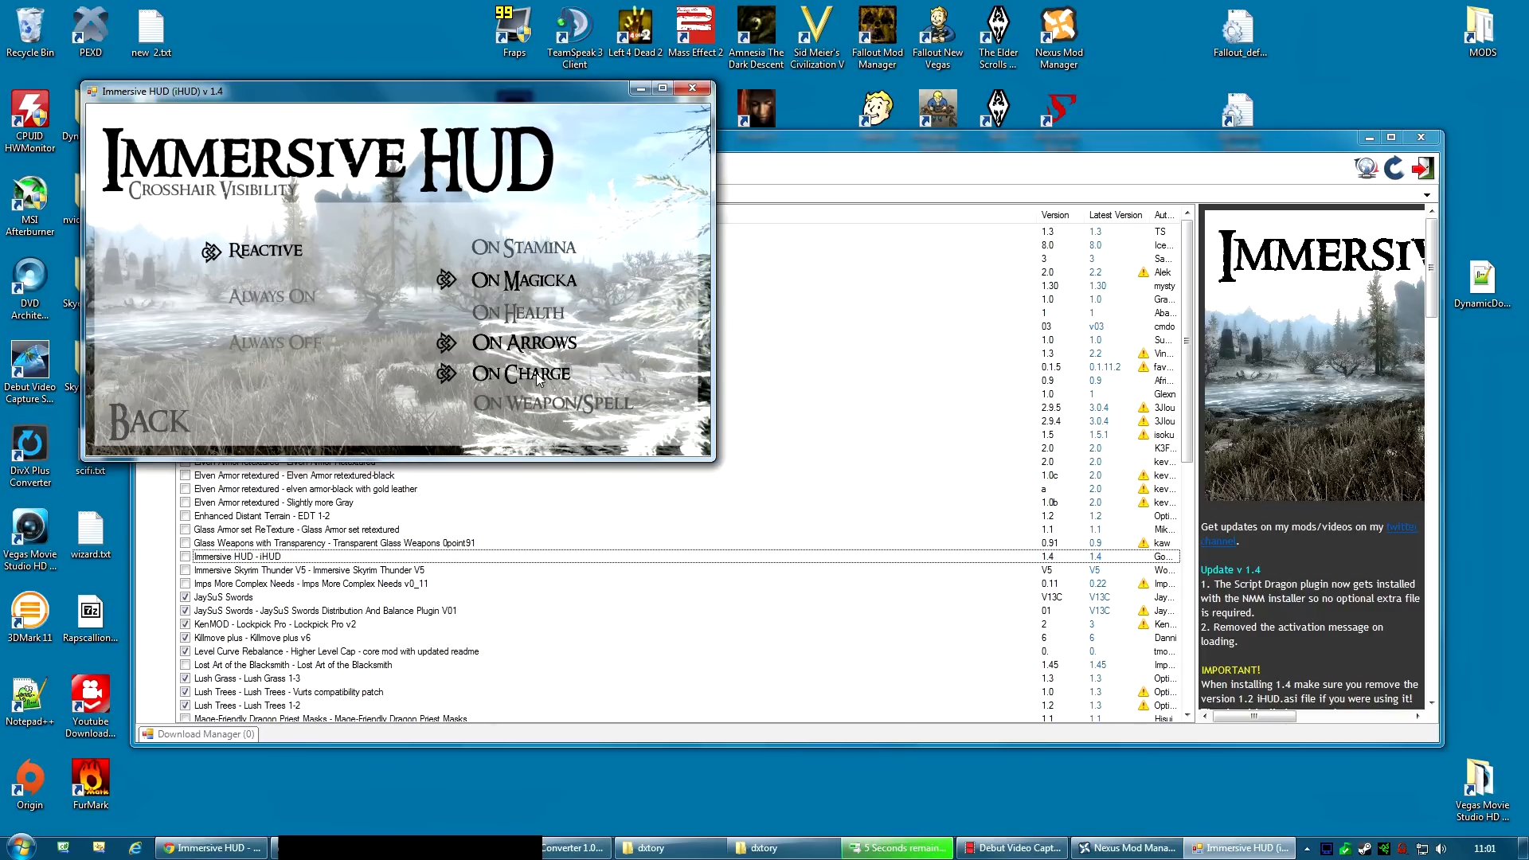
pyautogui.click(146, 421)
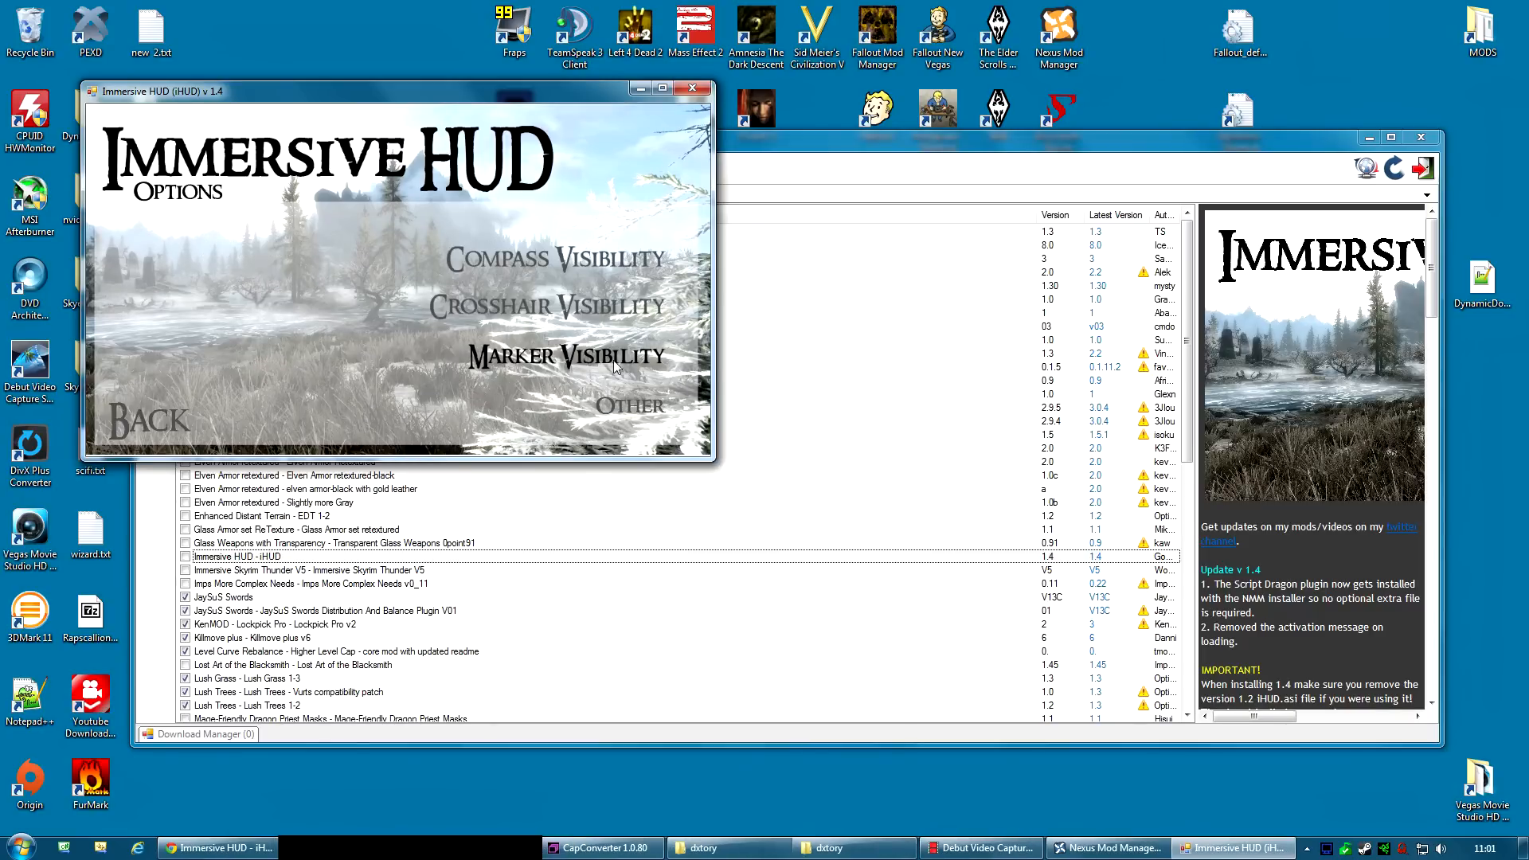
pyautogui.click(629, 405)
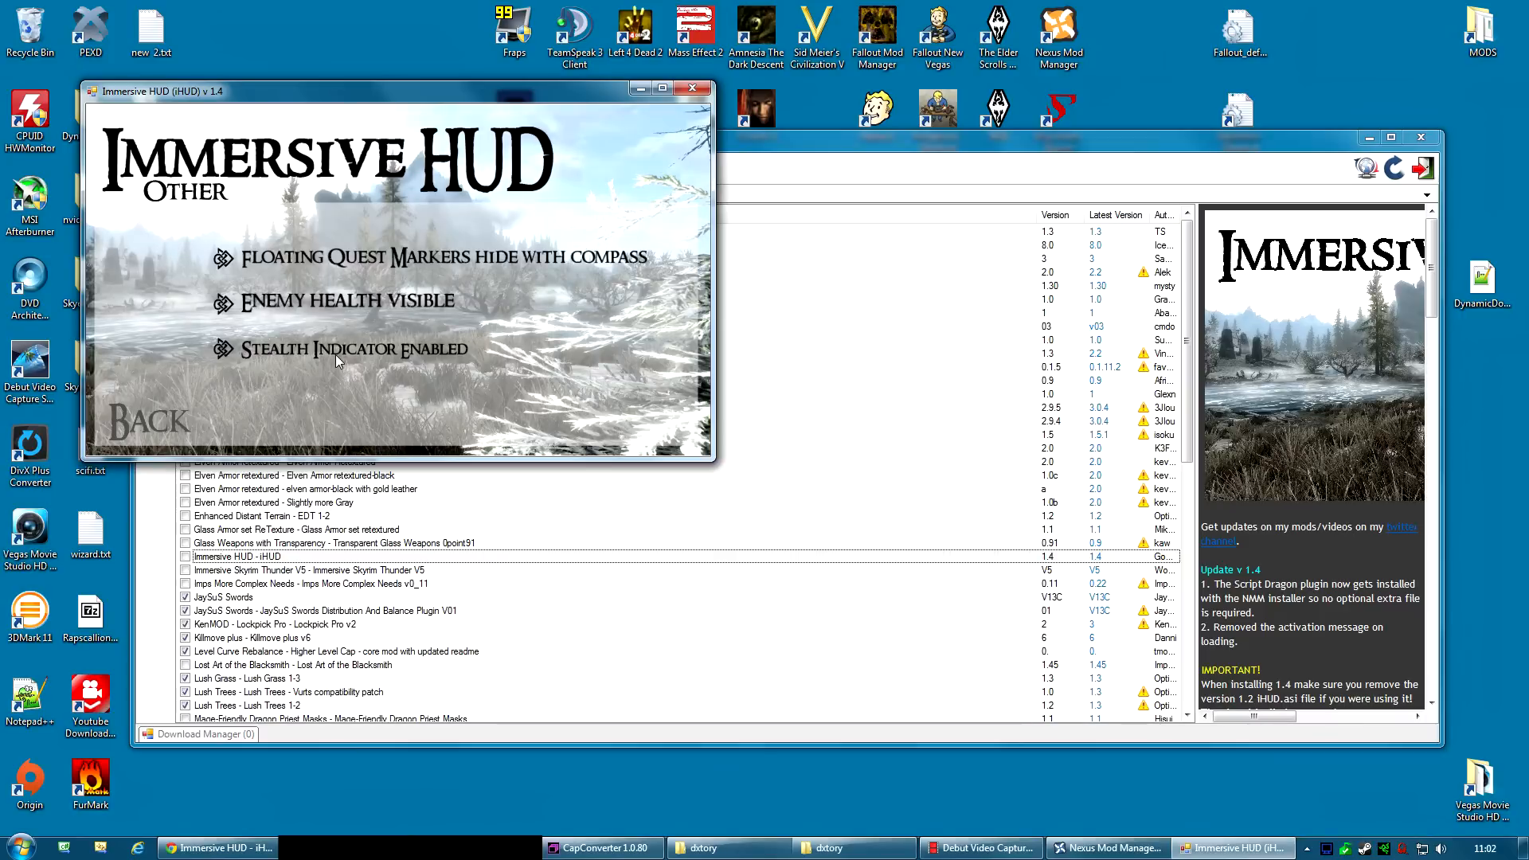
pyautogui.click(147, 421)
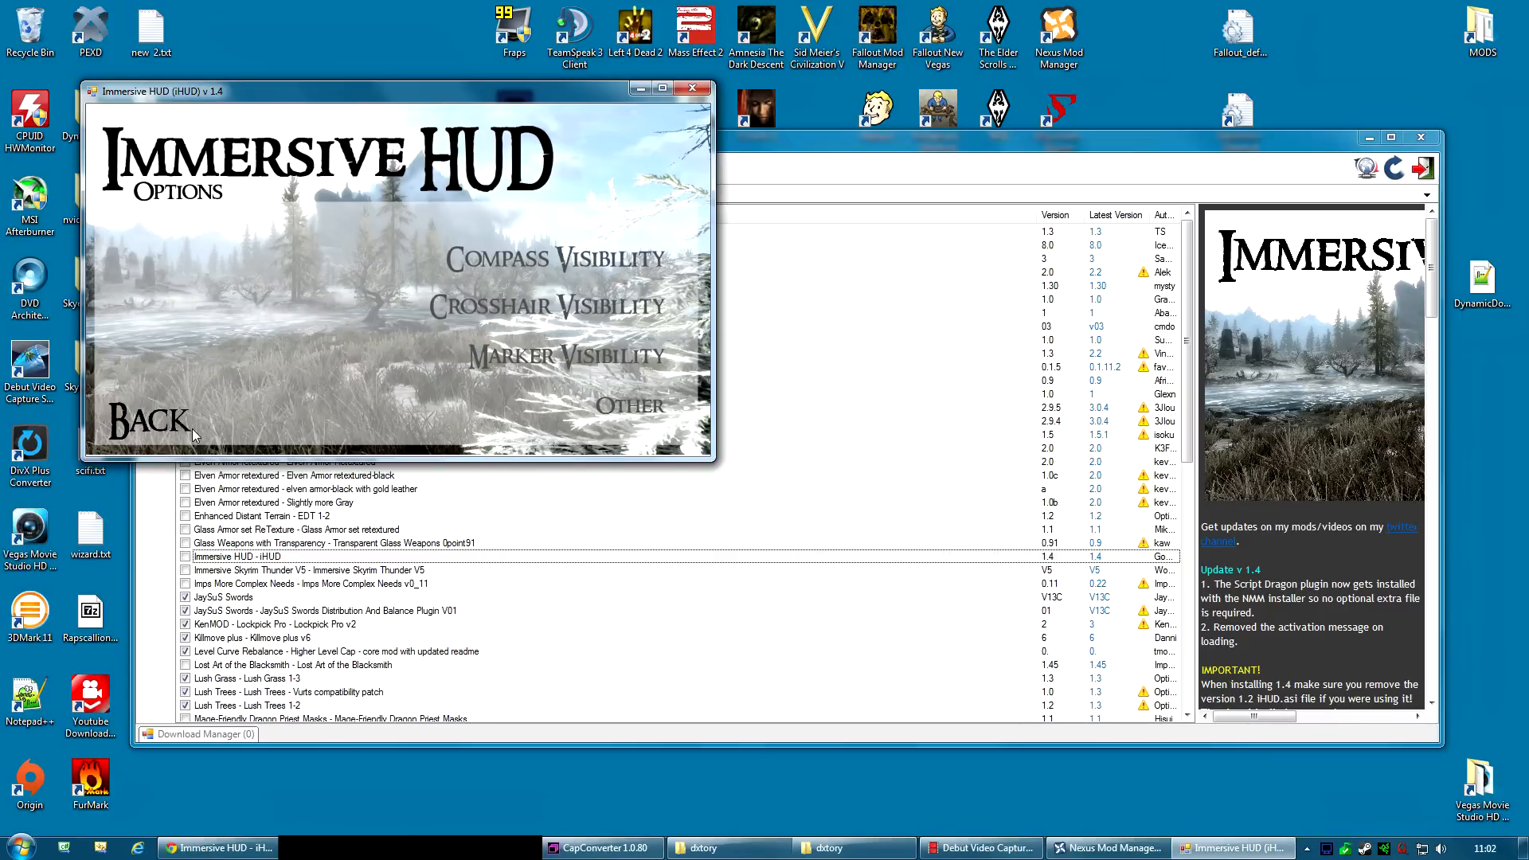
pyautogui.click(149, 420)
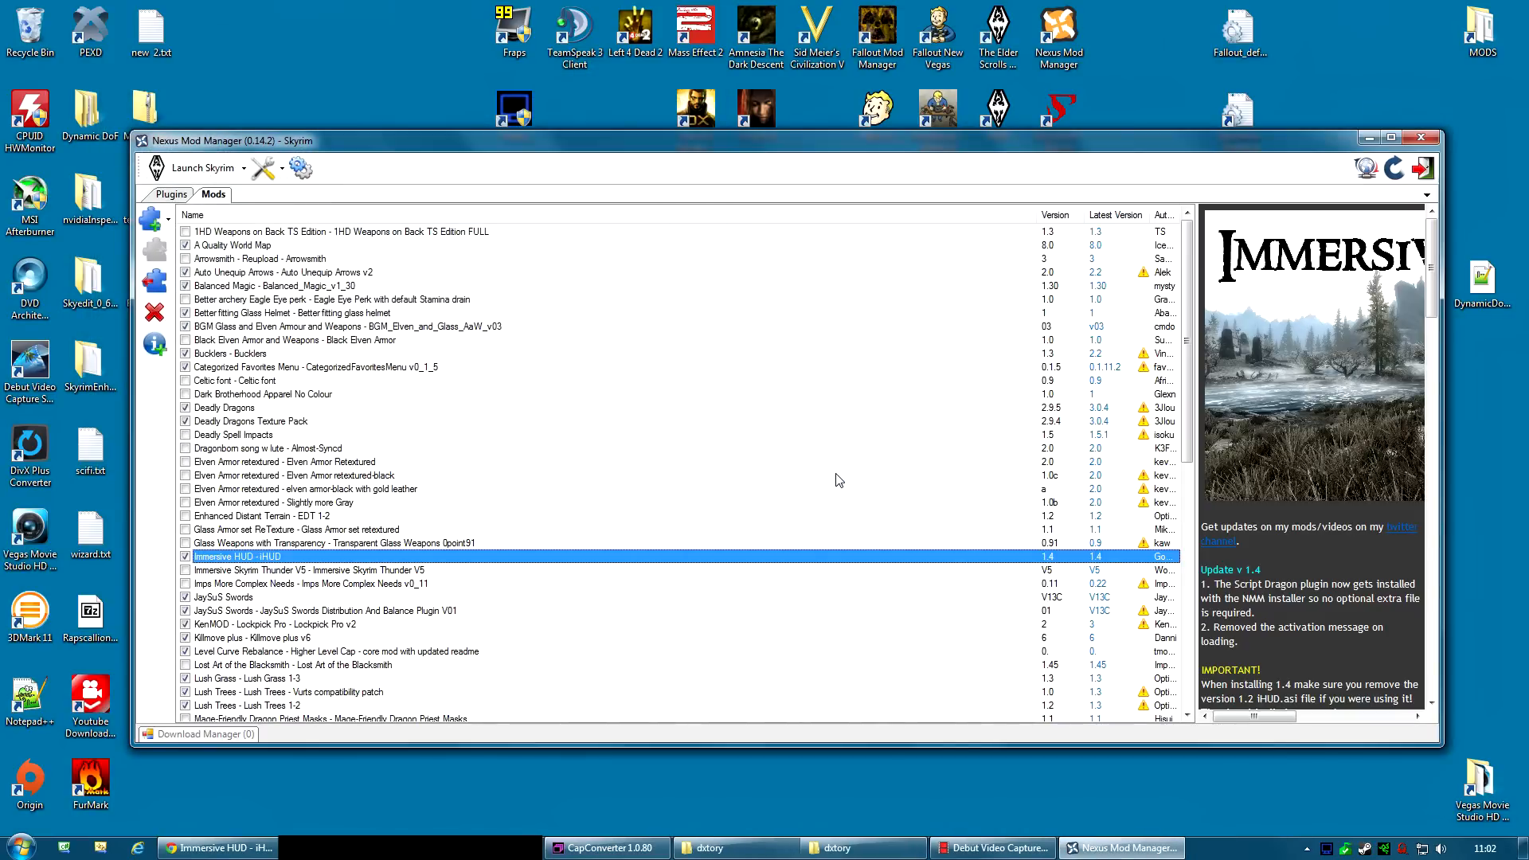
pyautogui.moveTo(889, 474)
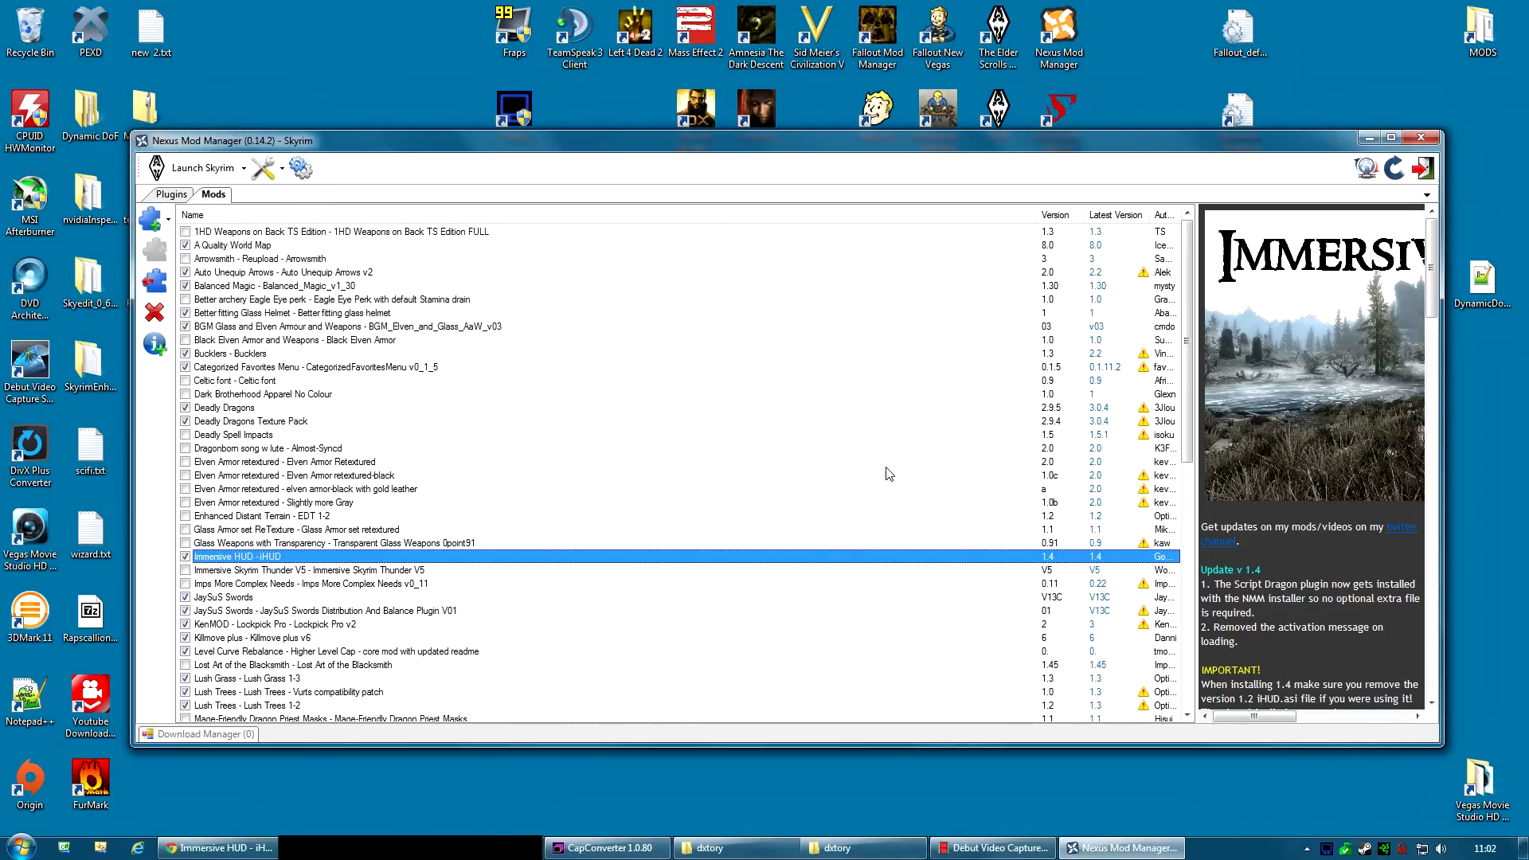
pyautogui.moveTo(1260, 202)
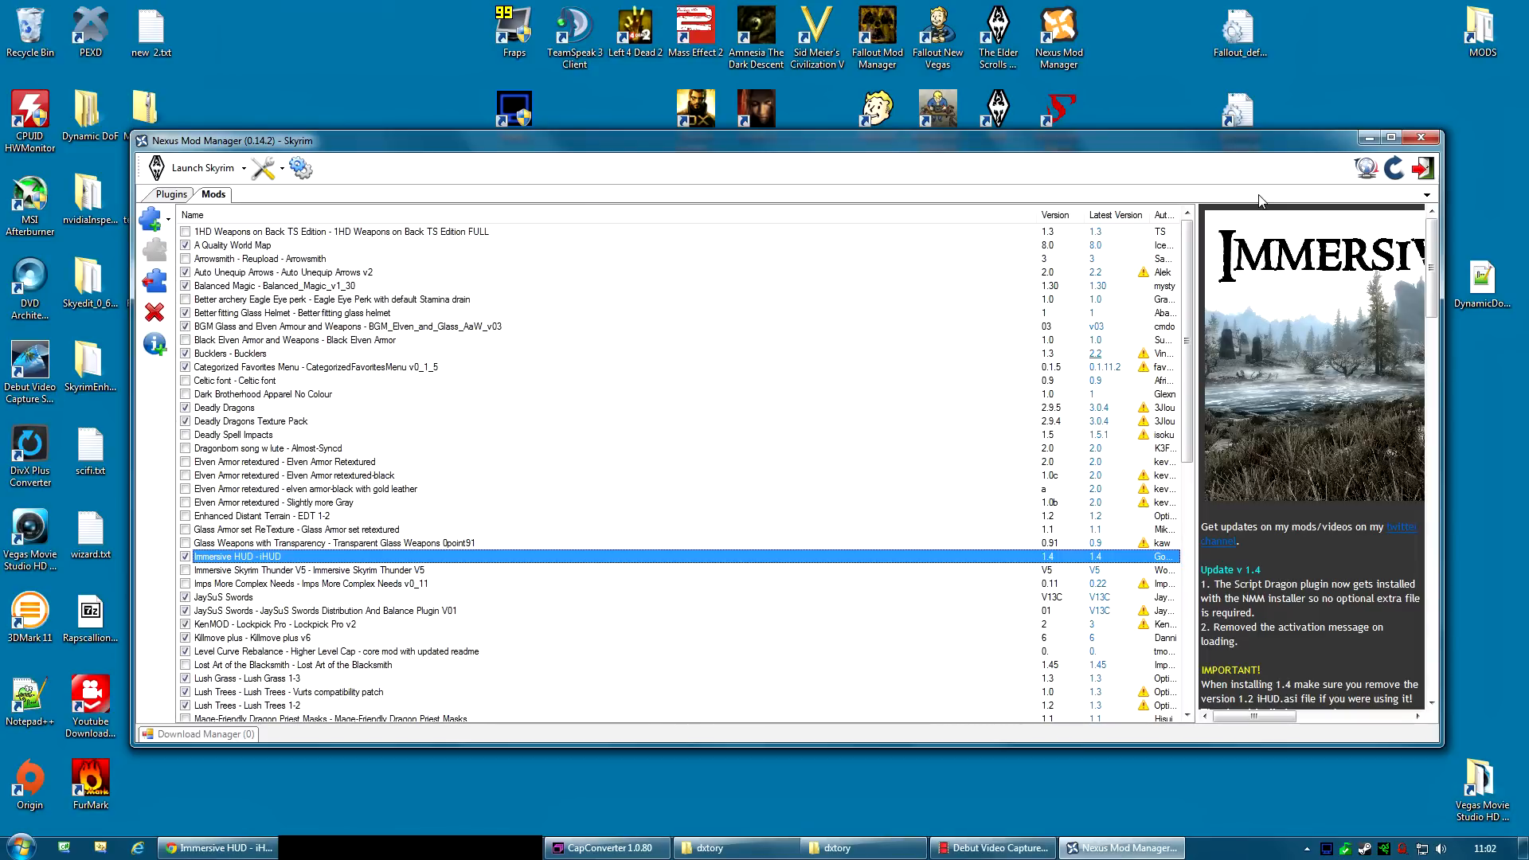
pyautogui.moveTo(1343, 134)
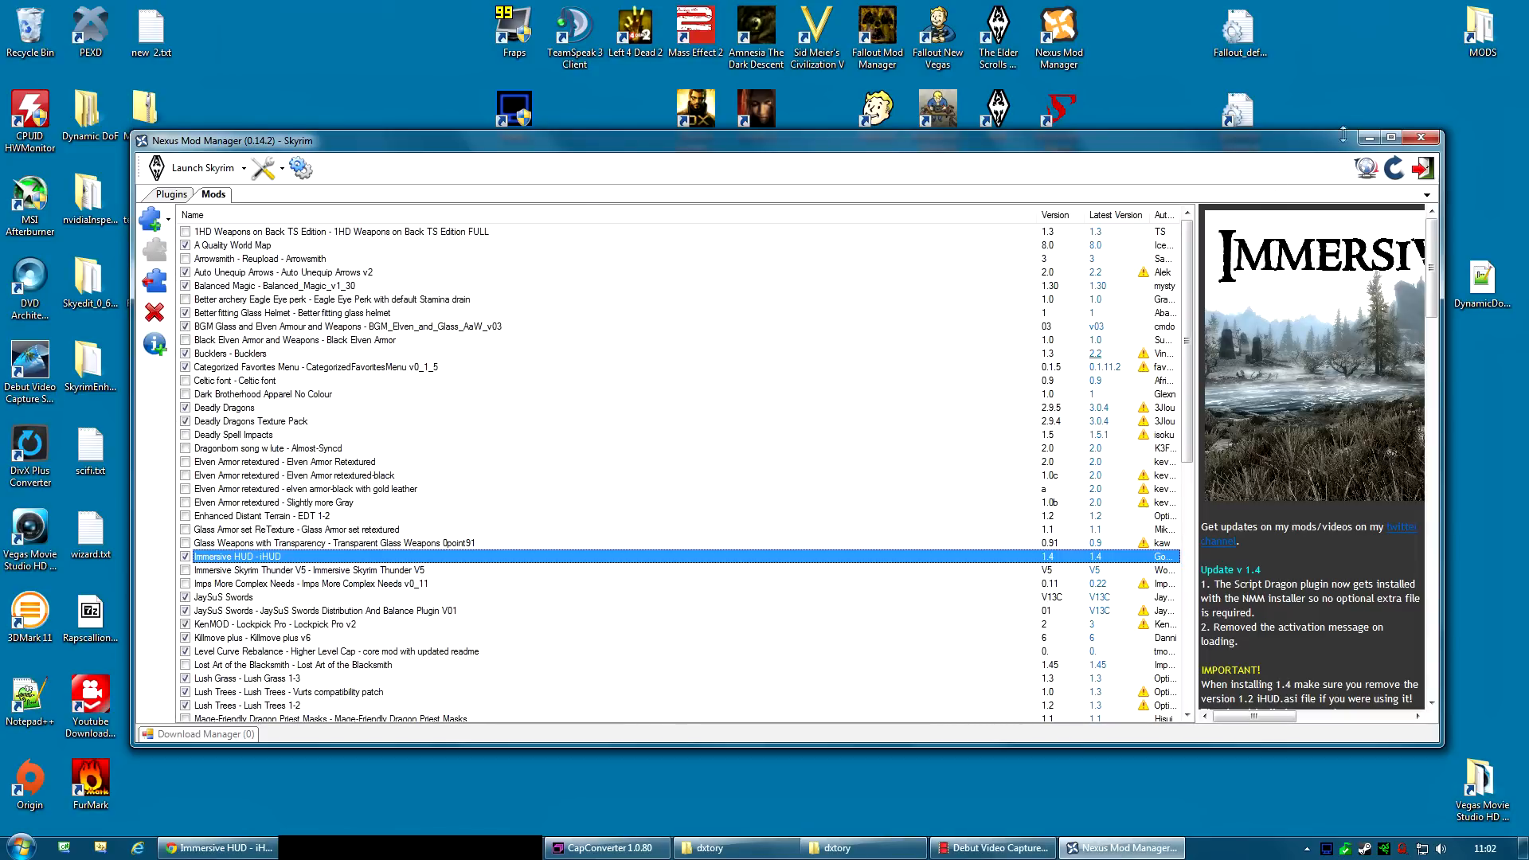
pyautogui.moveTo(1366, 139)
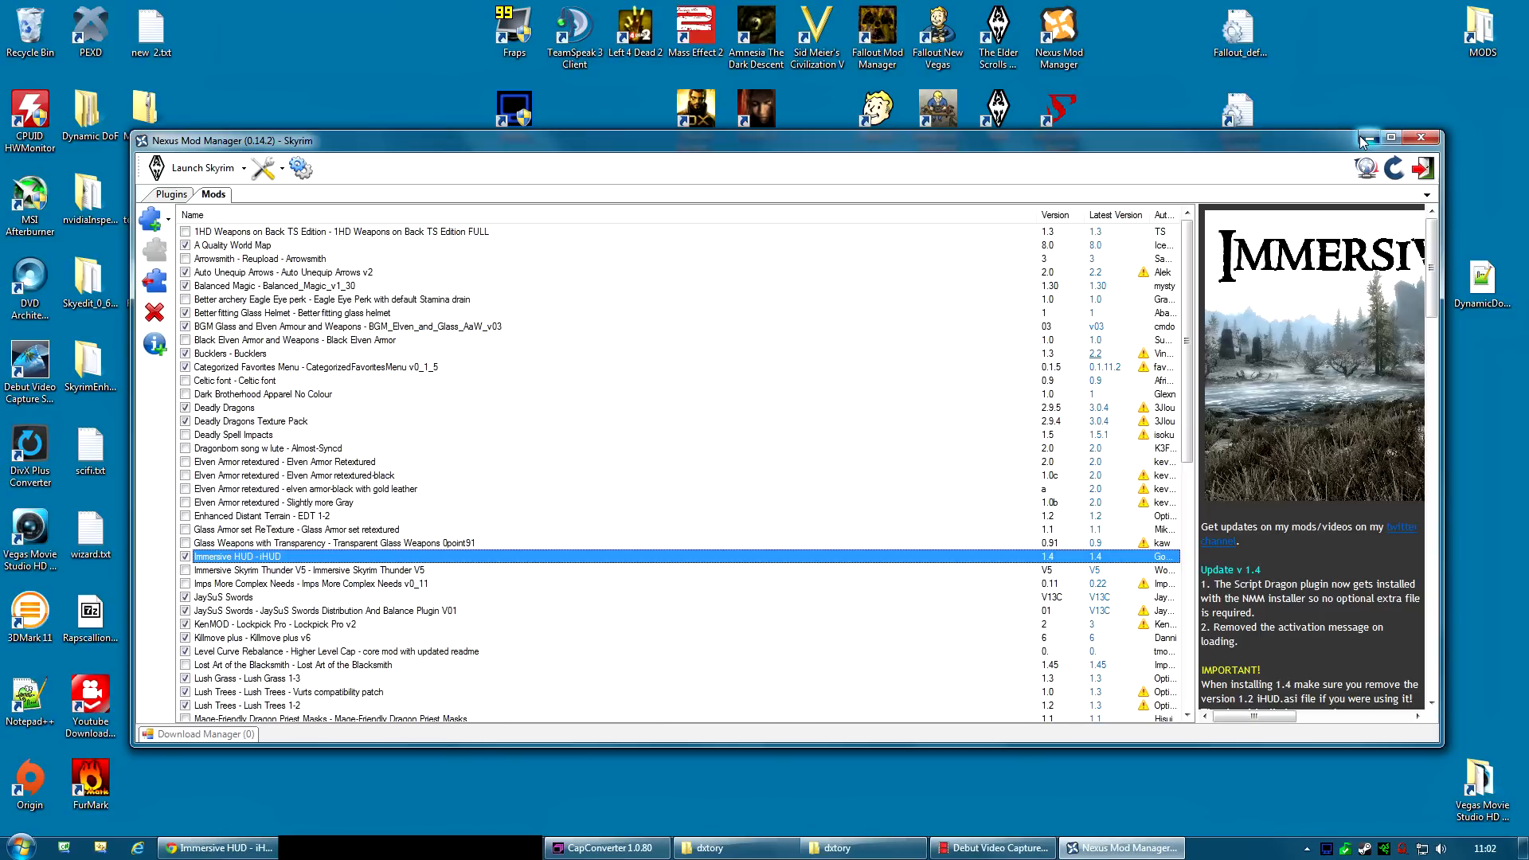
# - Open SkyrimPrefs.ini from Documents > My Games > Skyrim in Notepad
pyautogui.click(1401, 138)
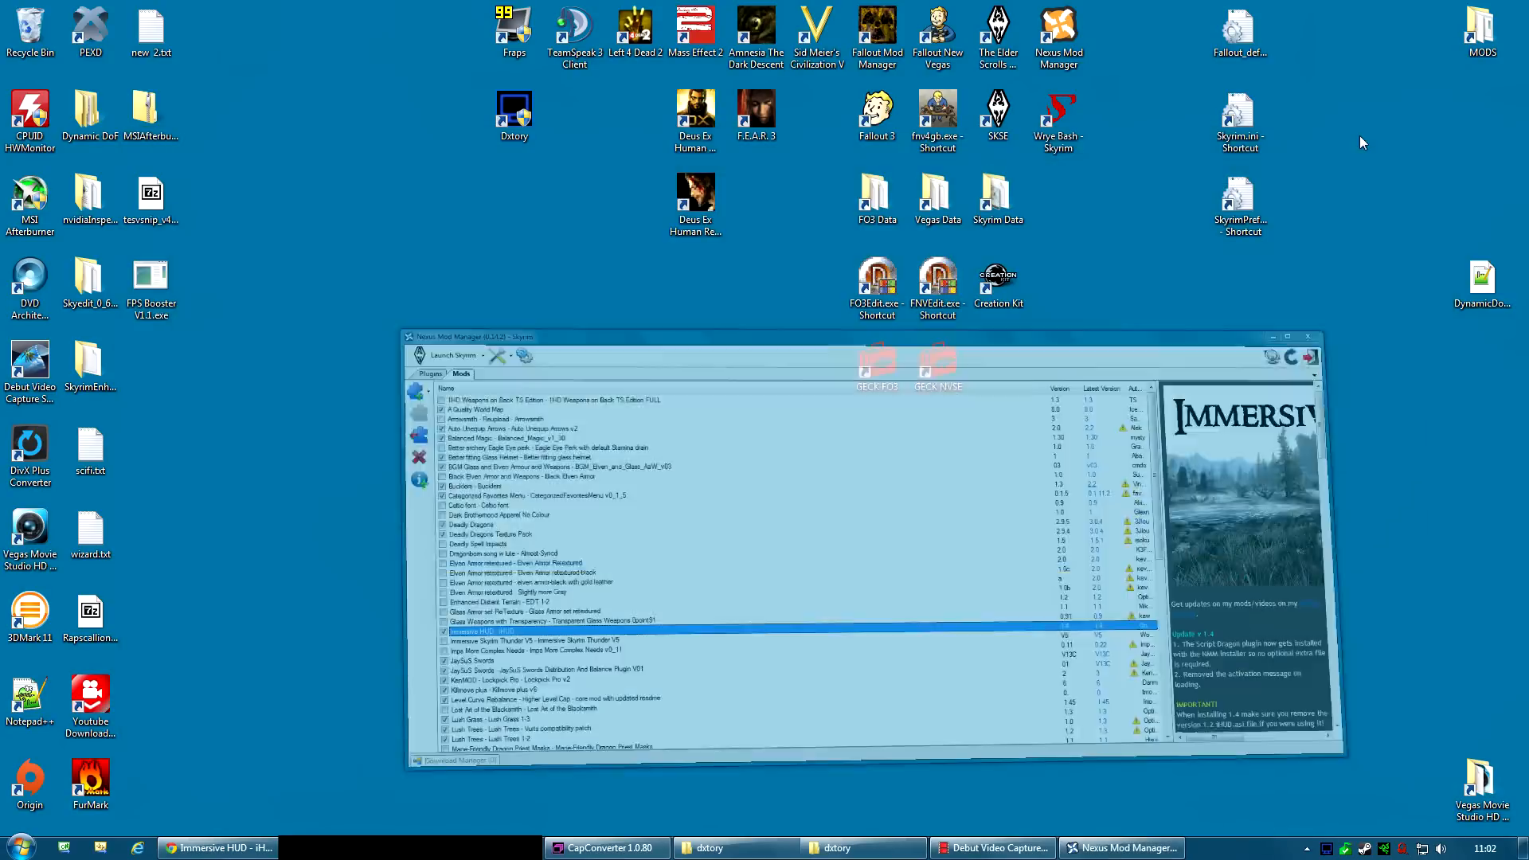
pyautogui.click(18, 843)
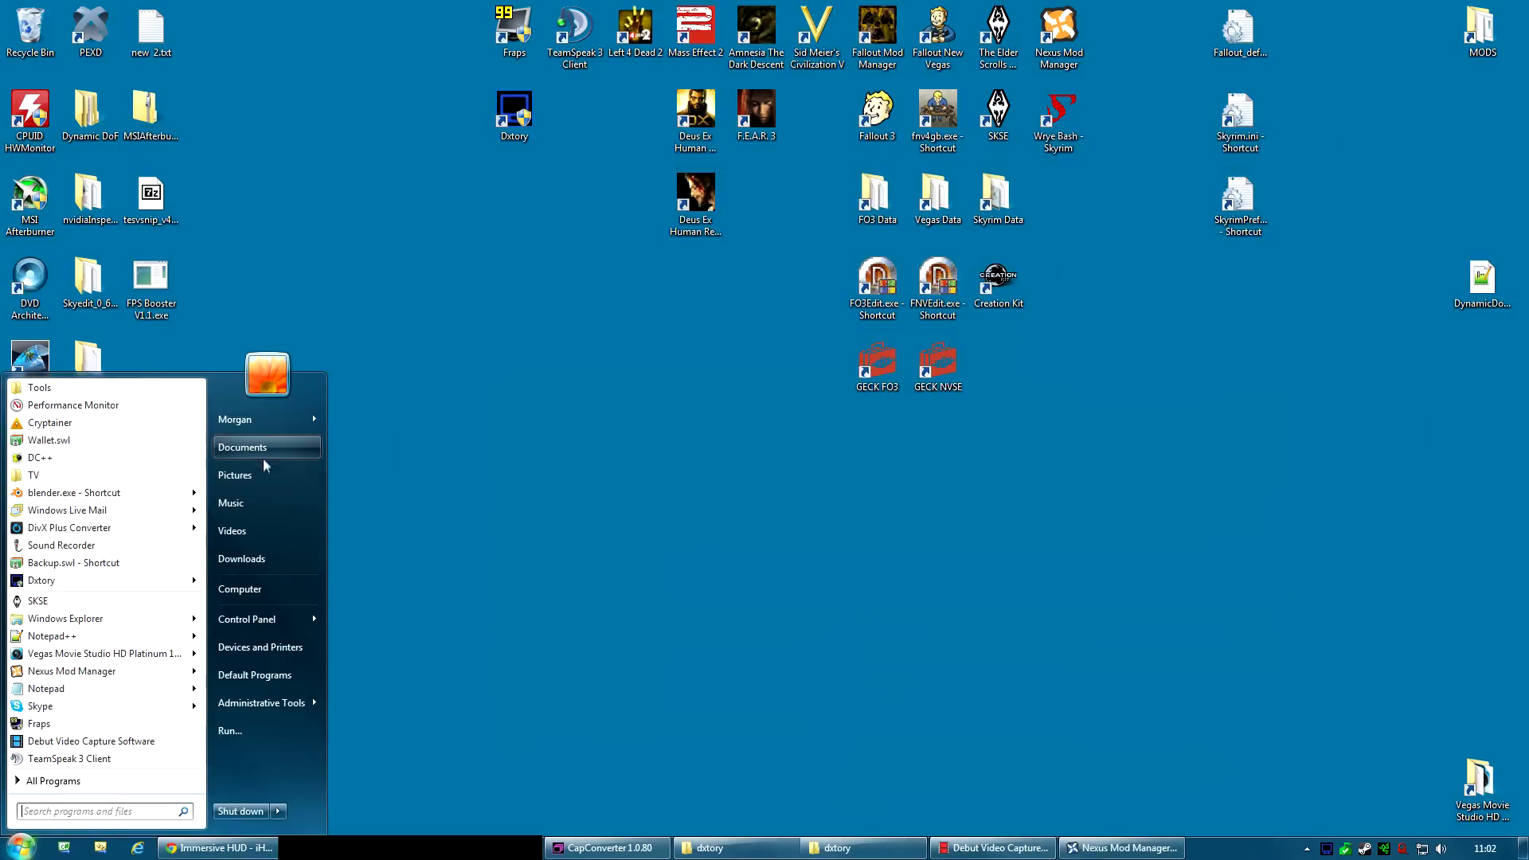
pyautogui.click(243, 446)
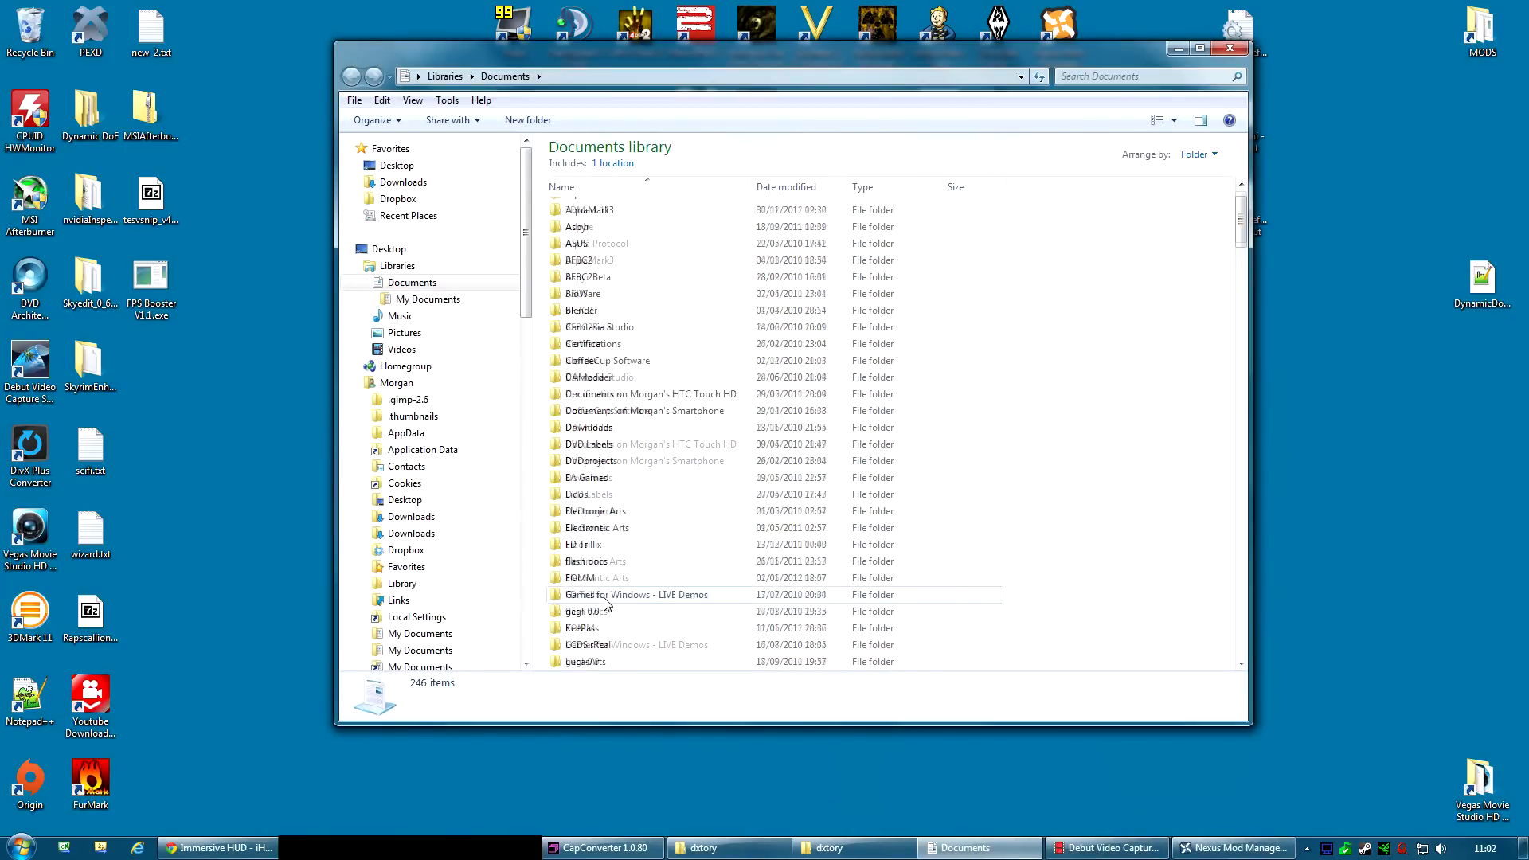
pyautogui.click(587, 577)
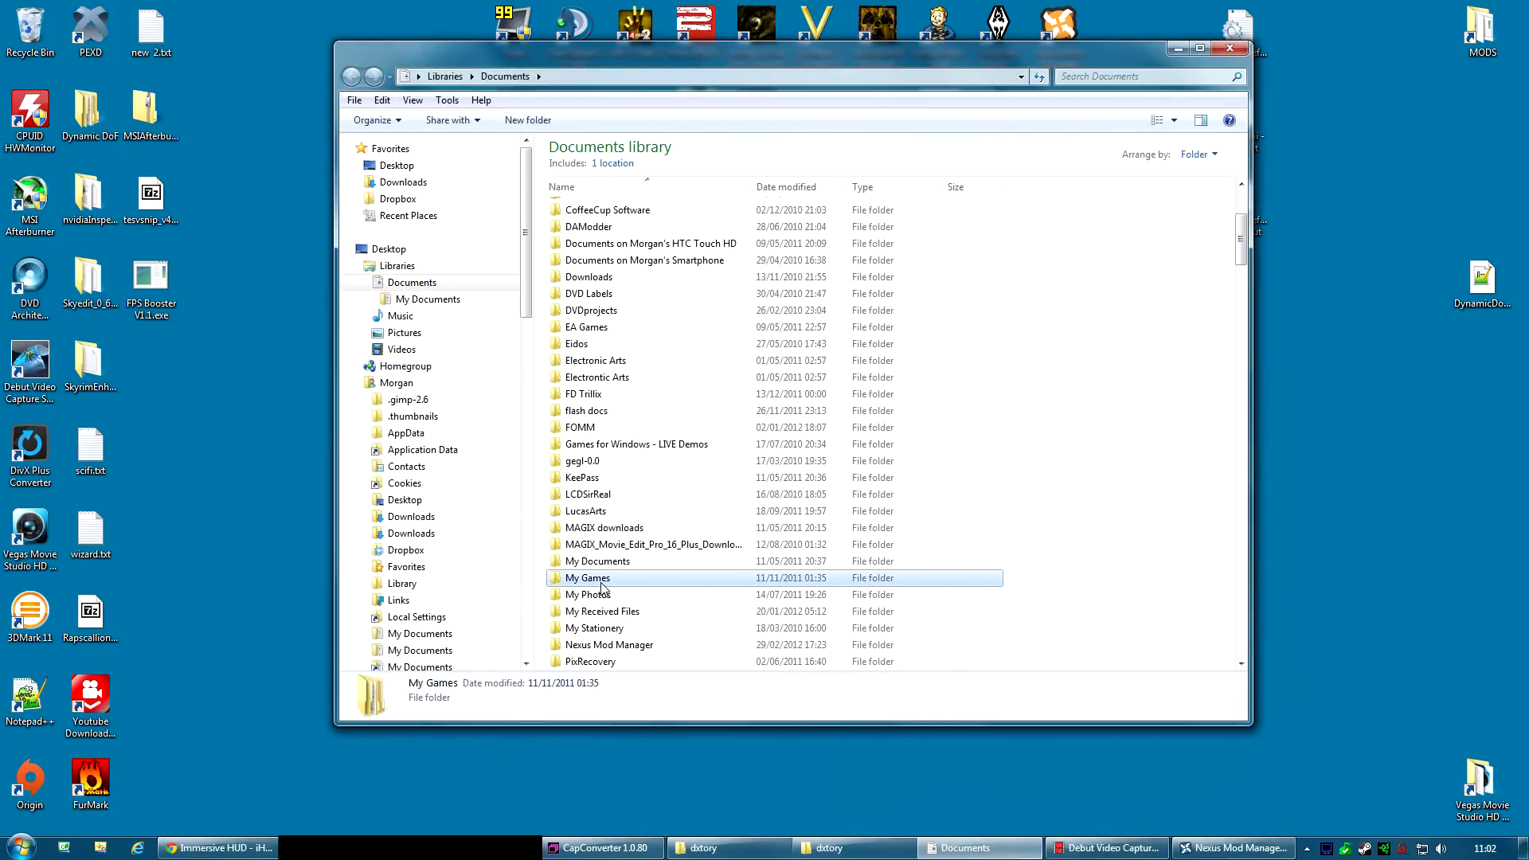
pyautogui.doubleClick(587, 578)
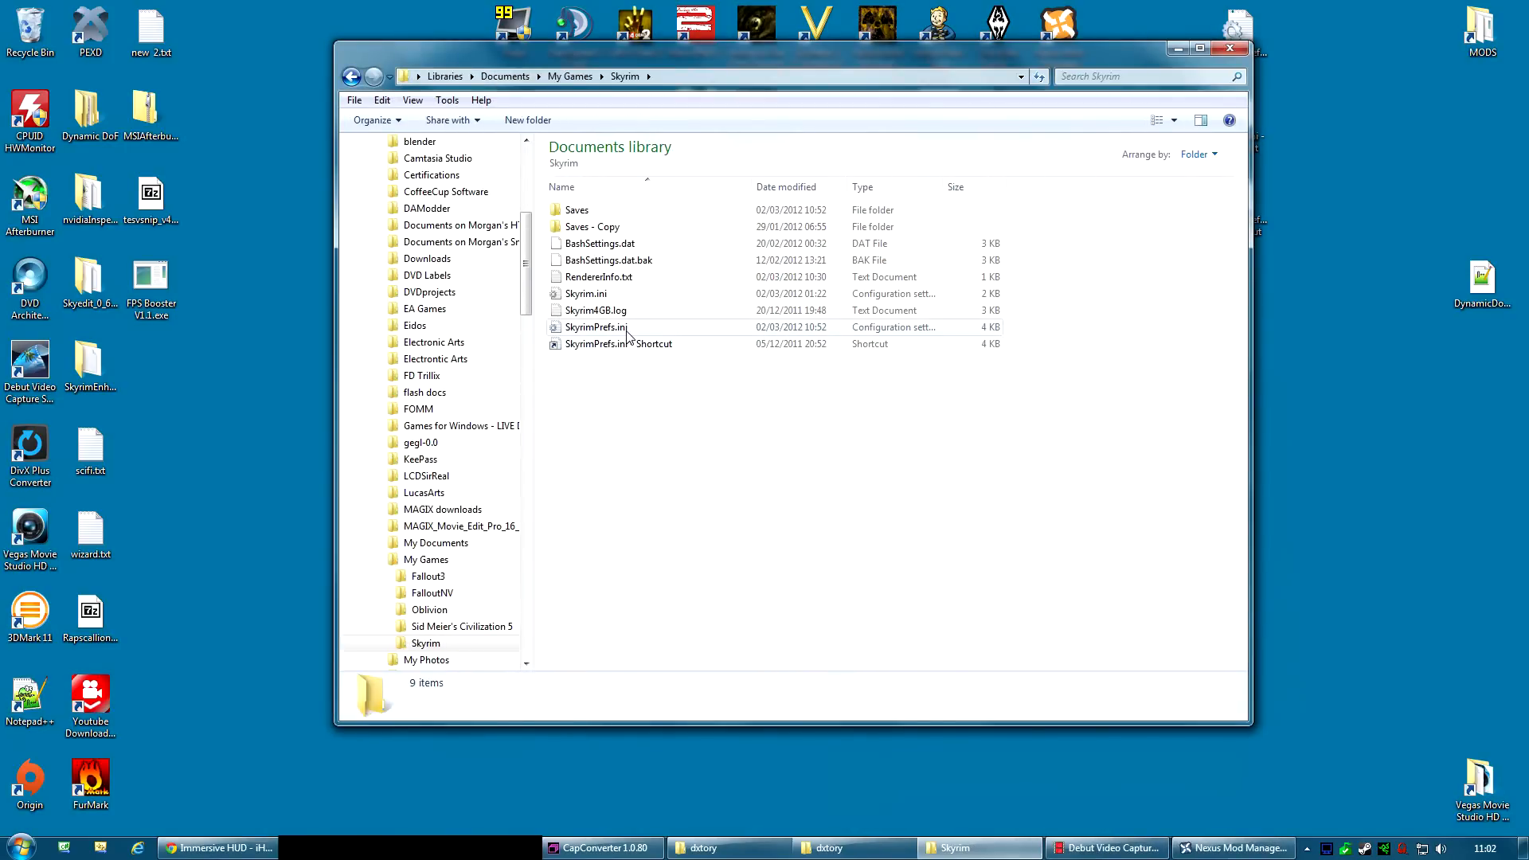
pyautogui.doubleClick(594, 327)
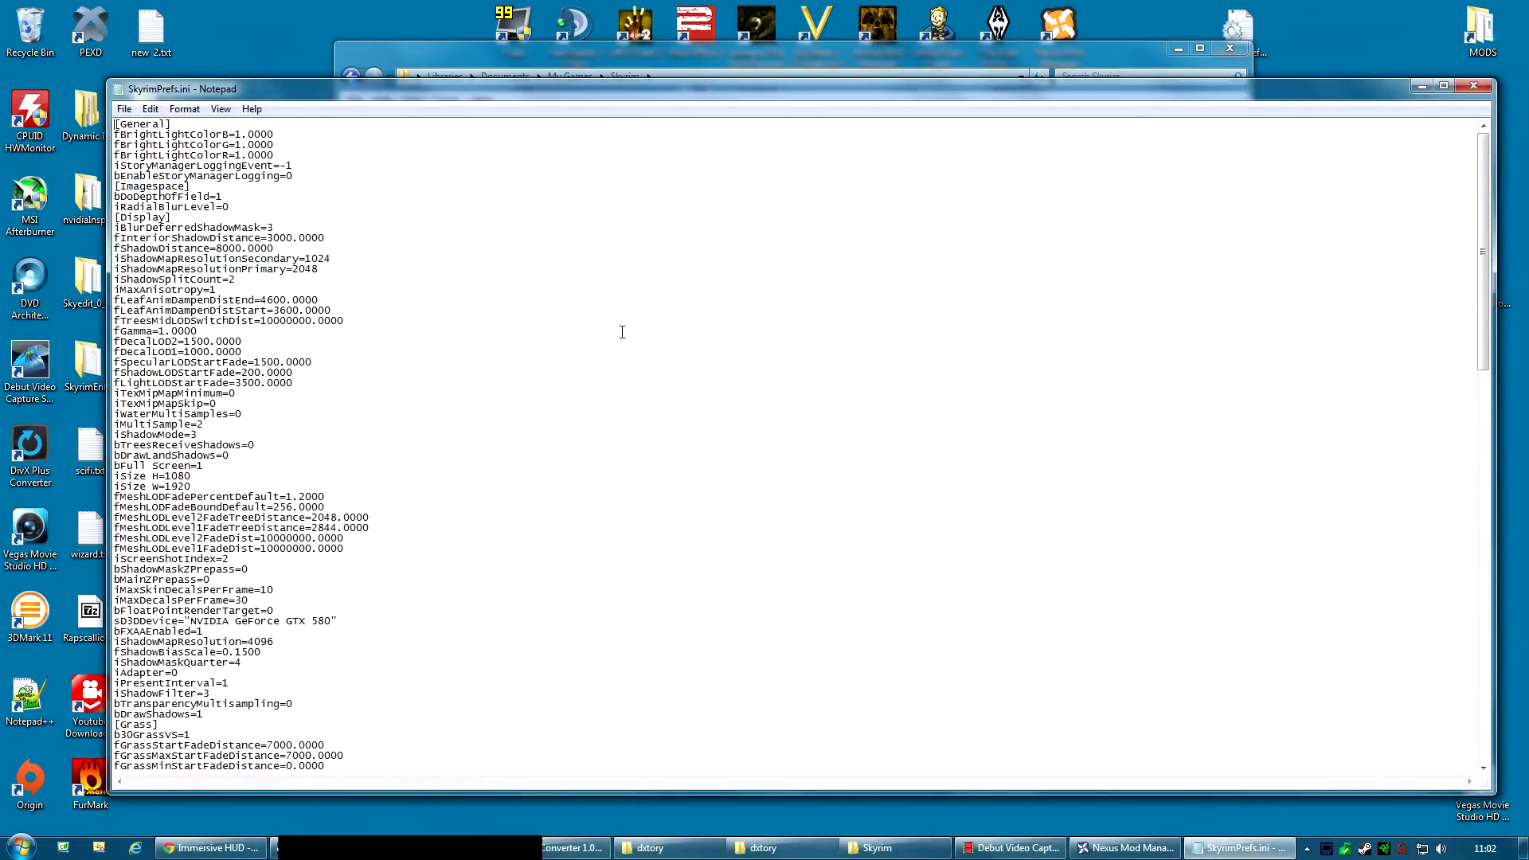
# - Search SkyrimPrefs.ini for 'compass' and locate the bShowCompass=1 line
pyautogui.press('ctrl+f')
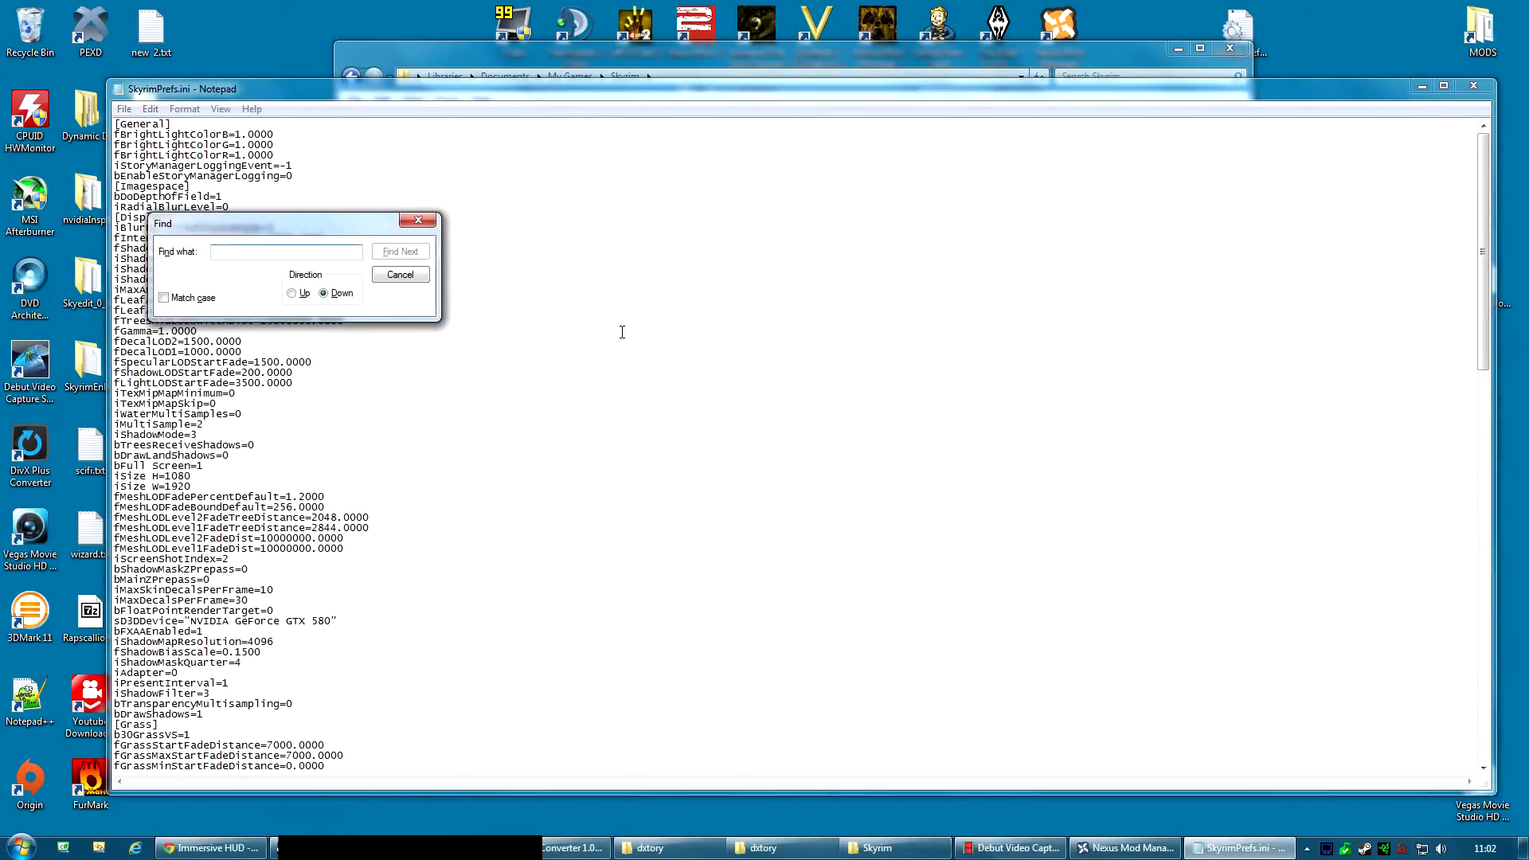
pyautogui.click(286, 251)
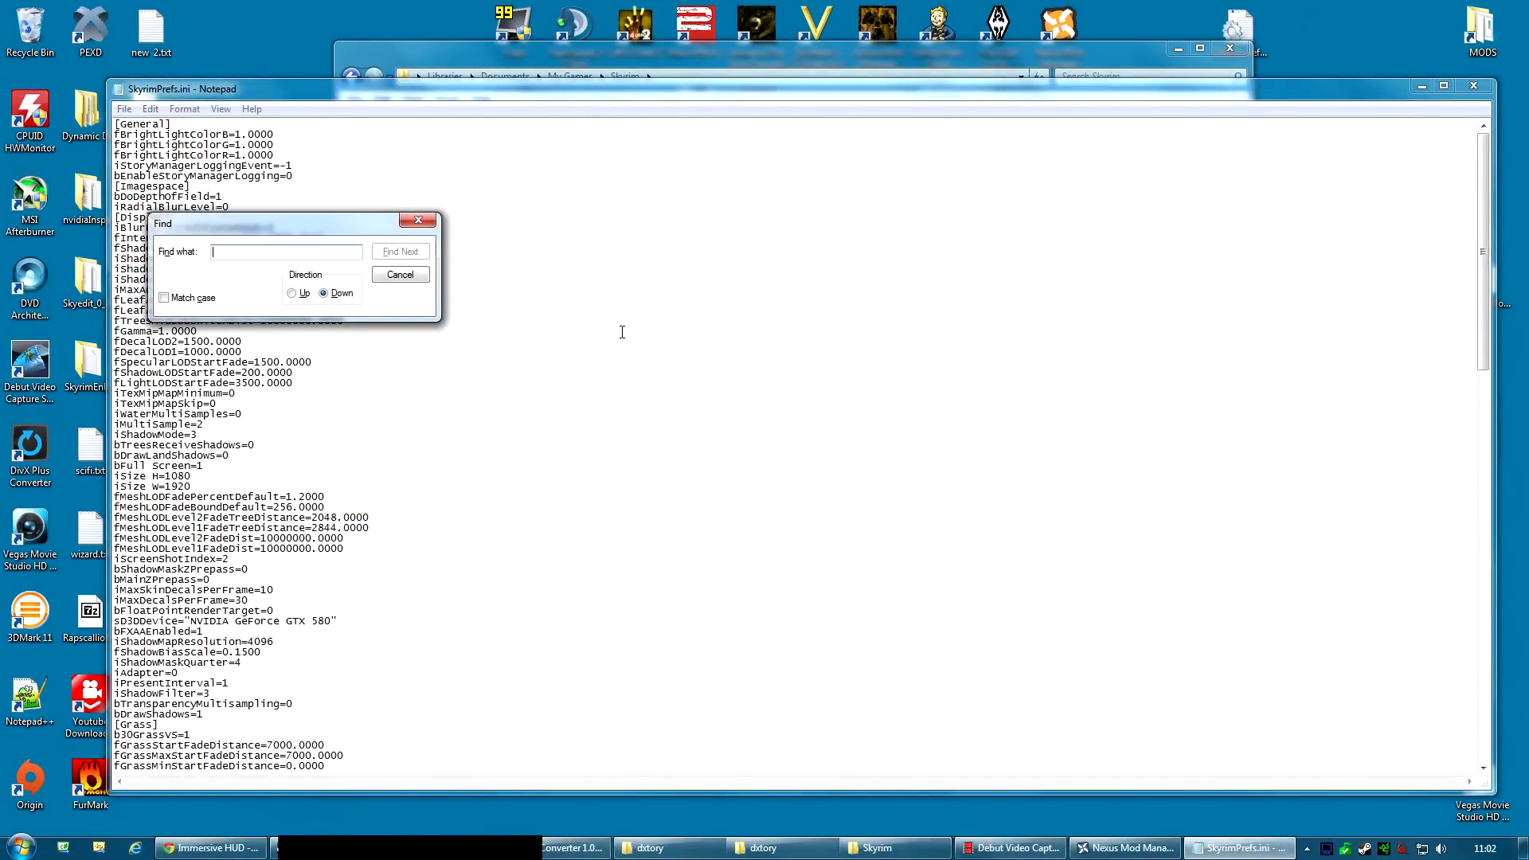
pyautogui.write('compass')
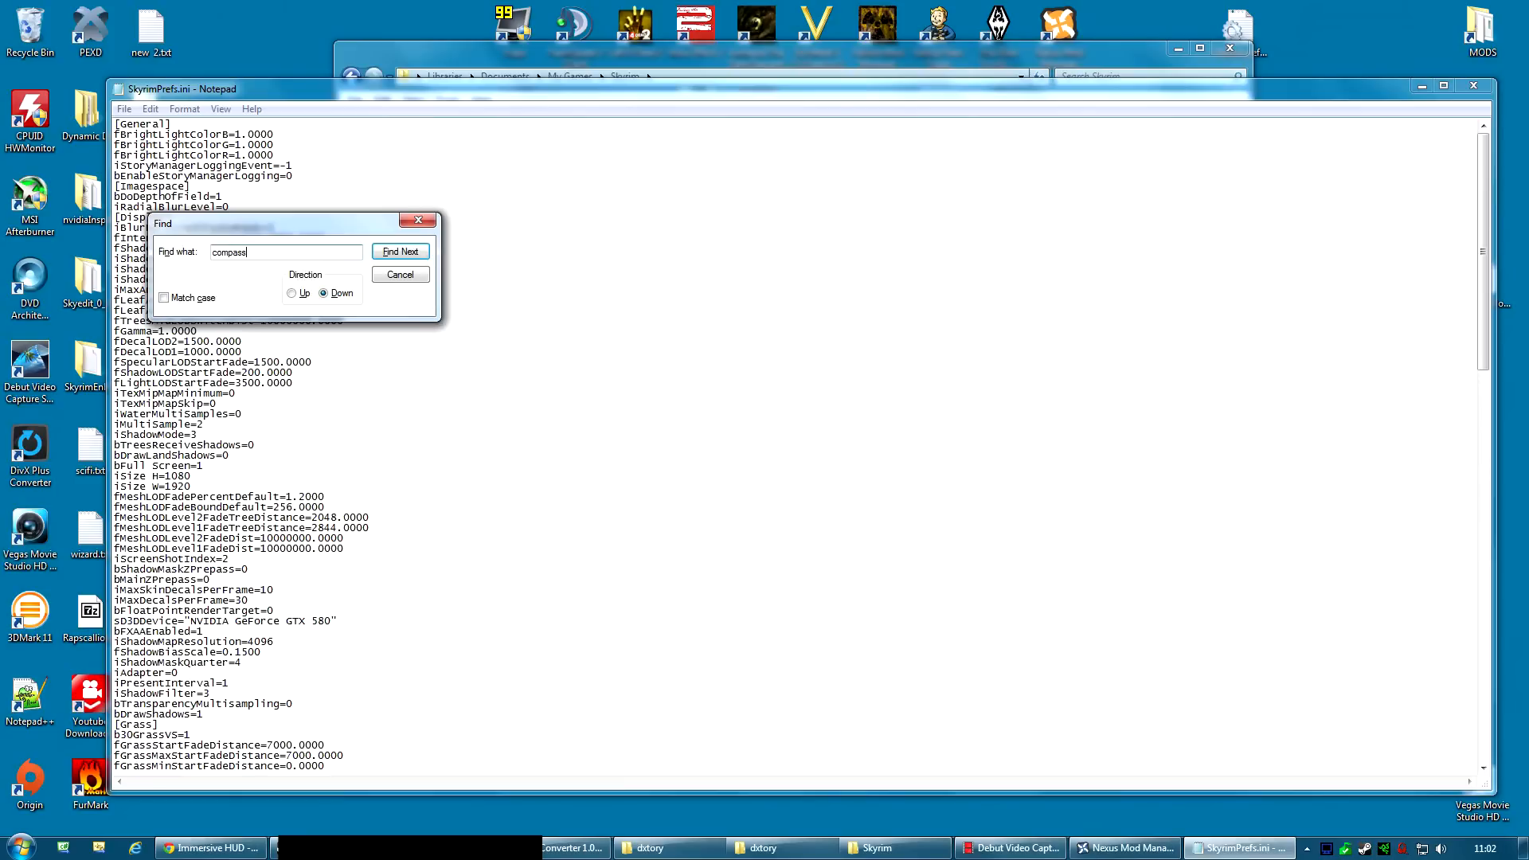
pyautogui.click(399, 251)
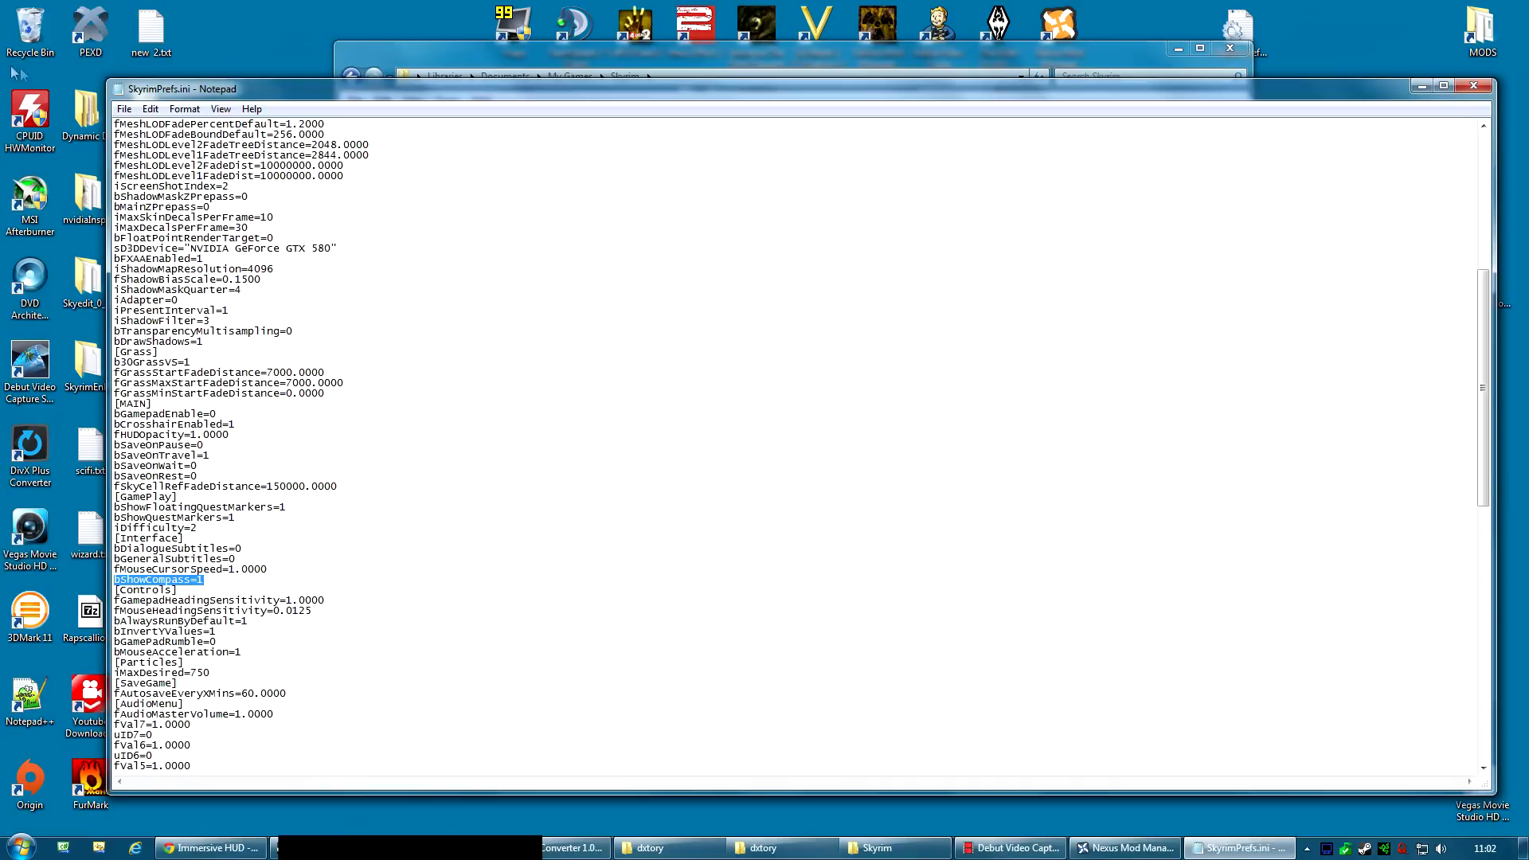
pyautogui.moveTo(1037, 143)
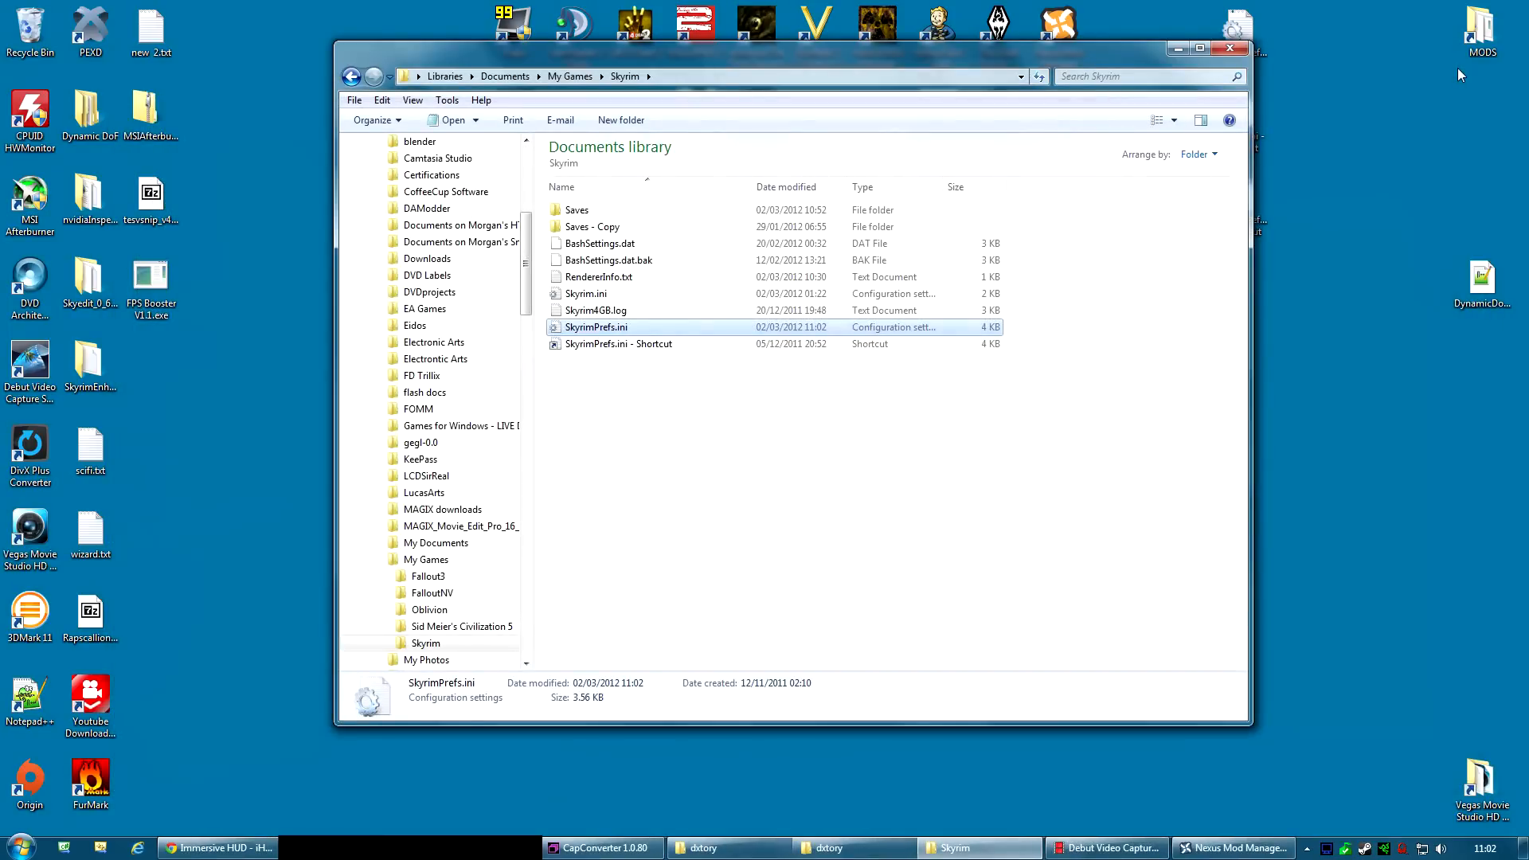
pyautogui.moveTo(1452, 326)
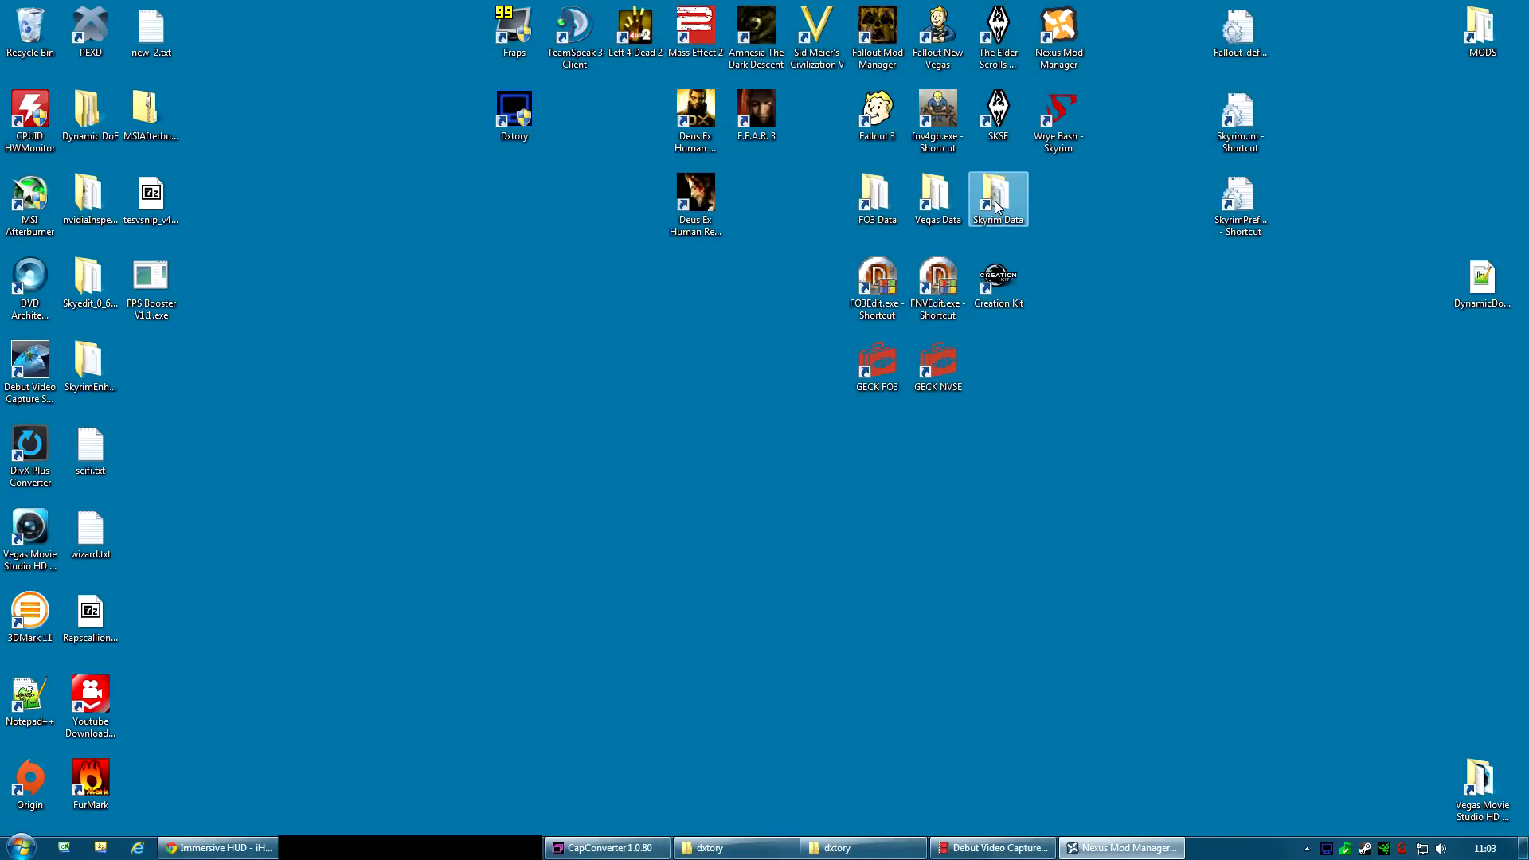
# - Open iHUD.cfg from Skyrim's Data > Interface folder in Notepad
pyautogui.doubleClick(998, 199)
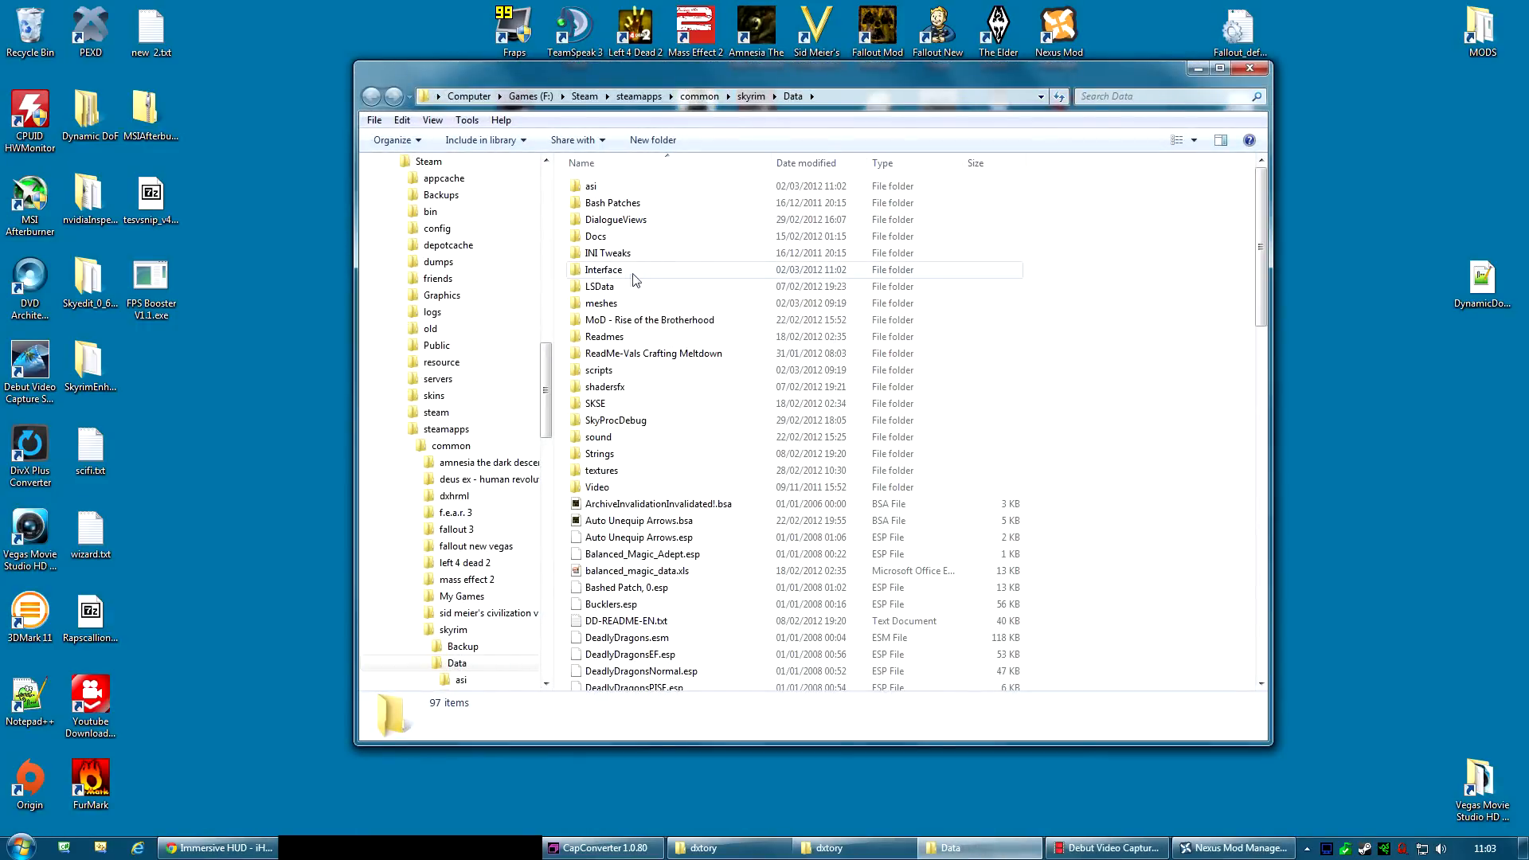
pyautogui.moveTo(611, 274)
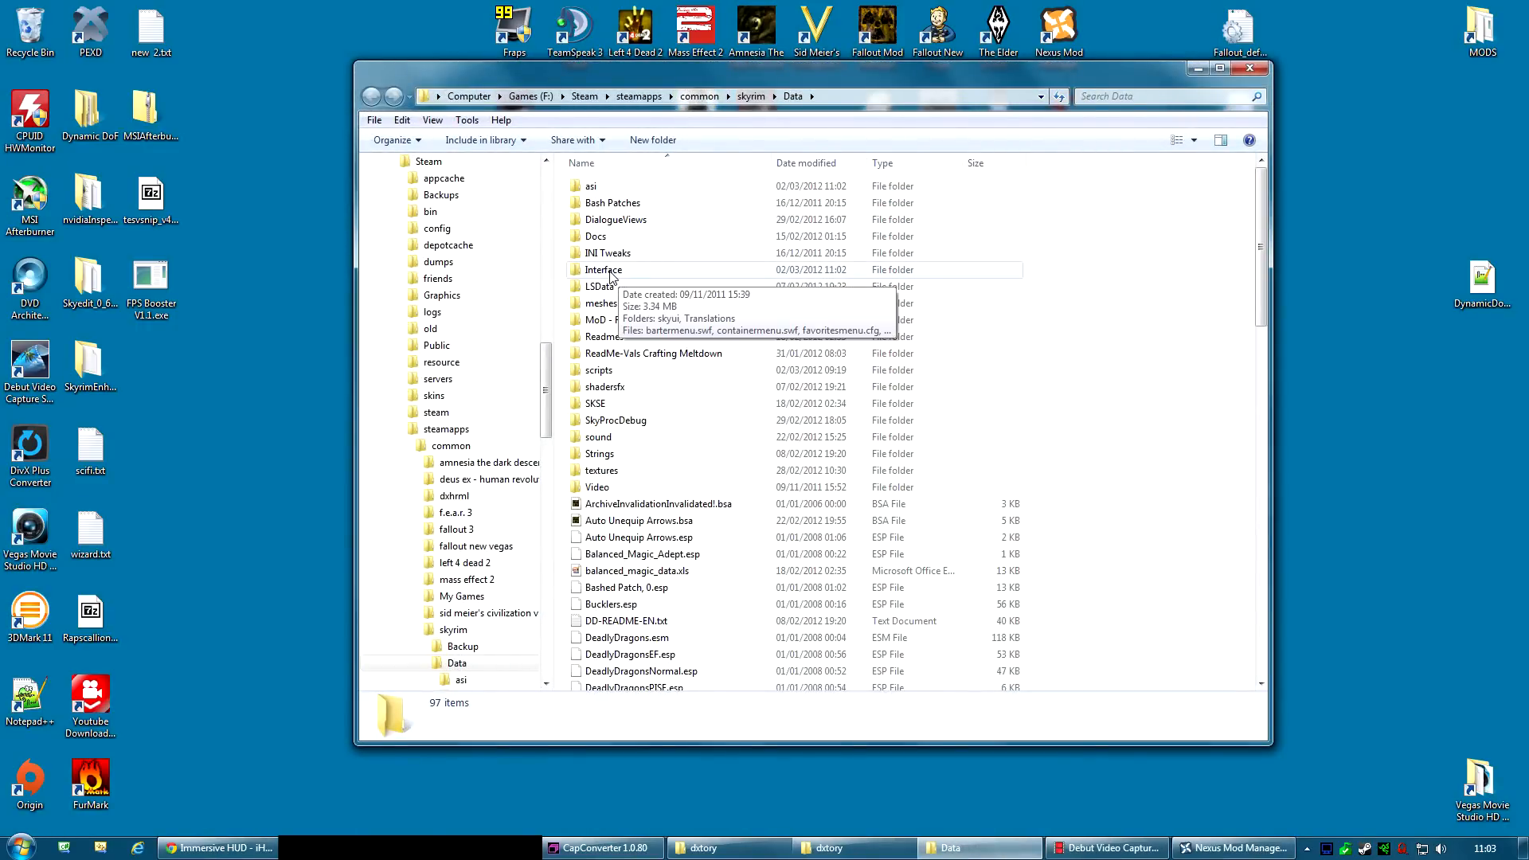
pyautogui.doubleClick(603, 270)
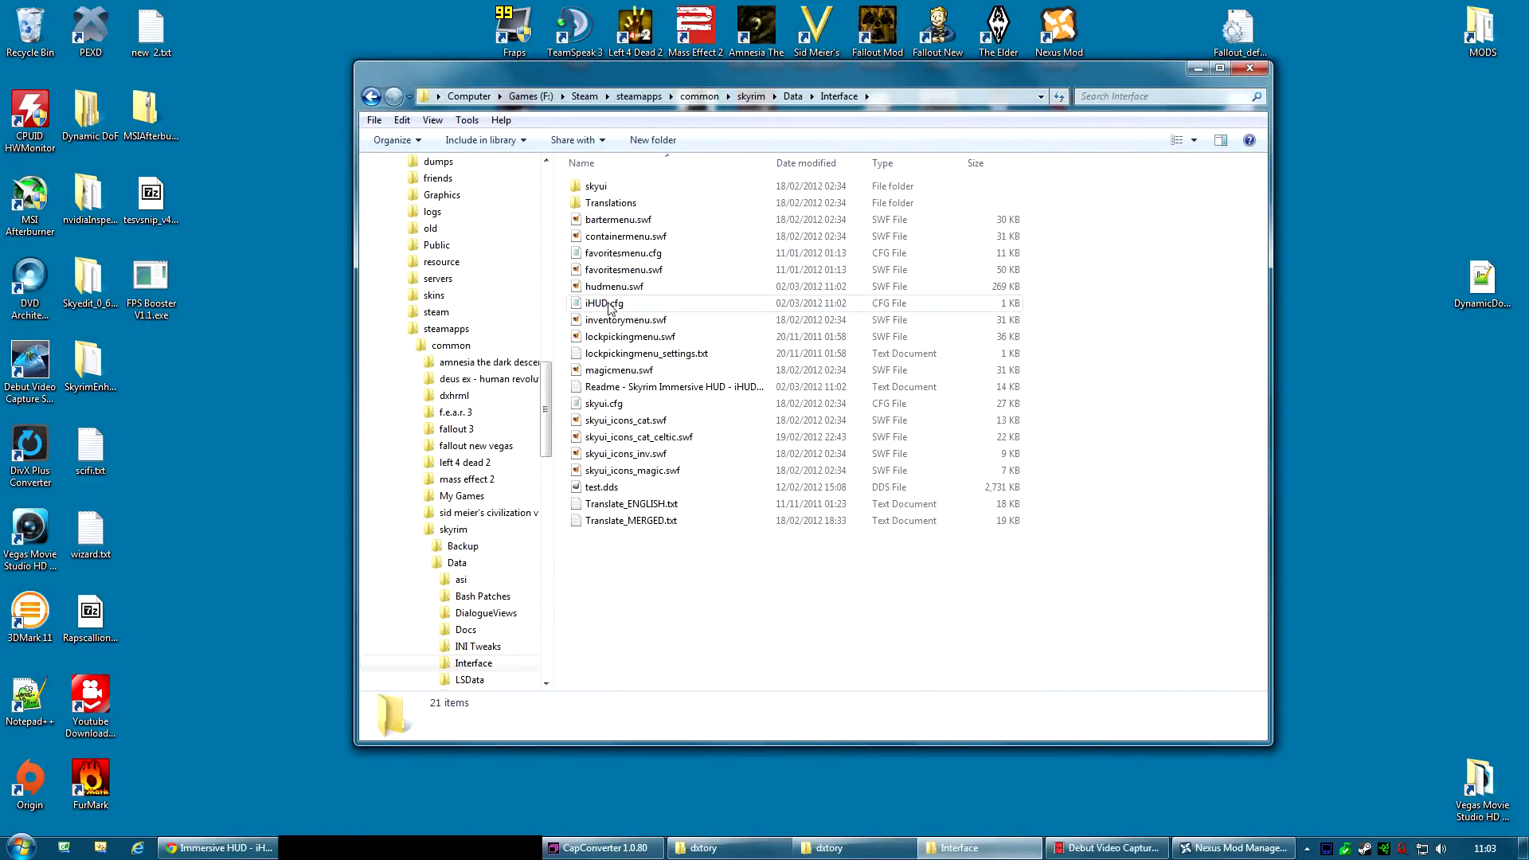
pyautogui.doubleClick(604, 302)
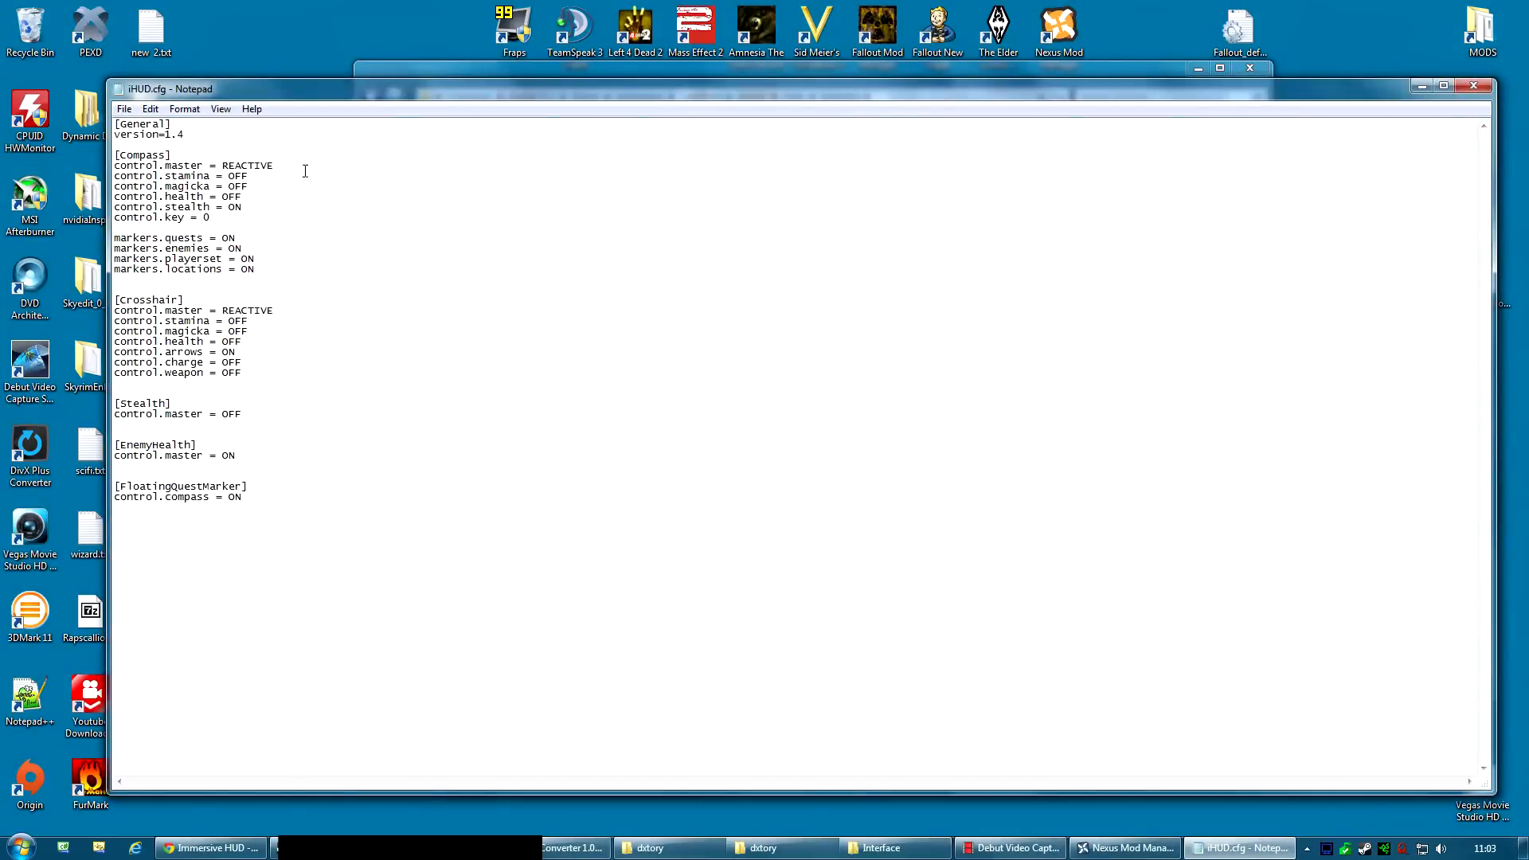
# - Verify the Compass control.master value reads REACTIVE and close iHUD.cfg
pyautogui.doubleClick(247, 165)
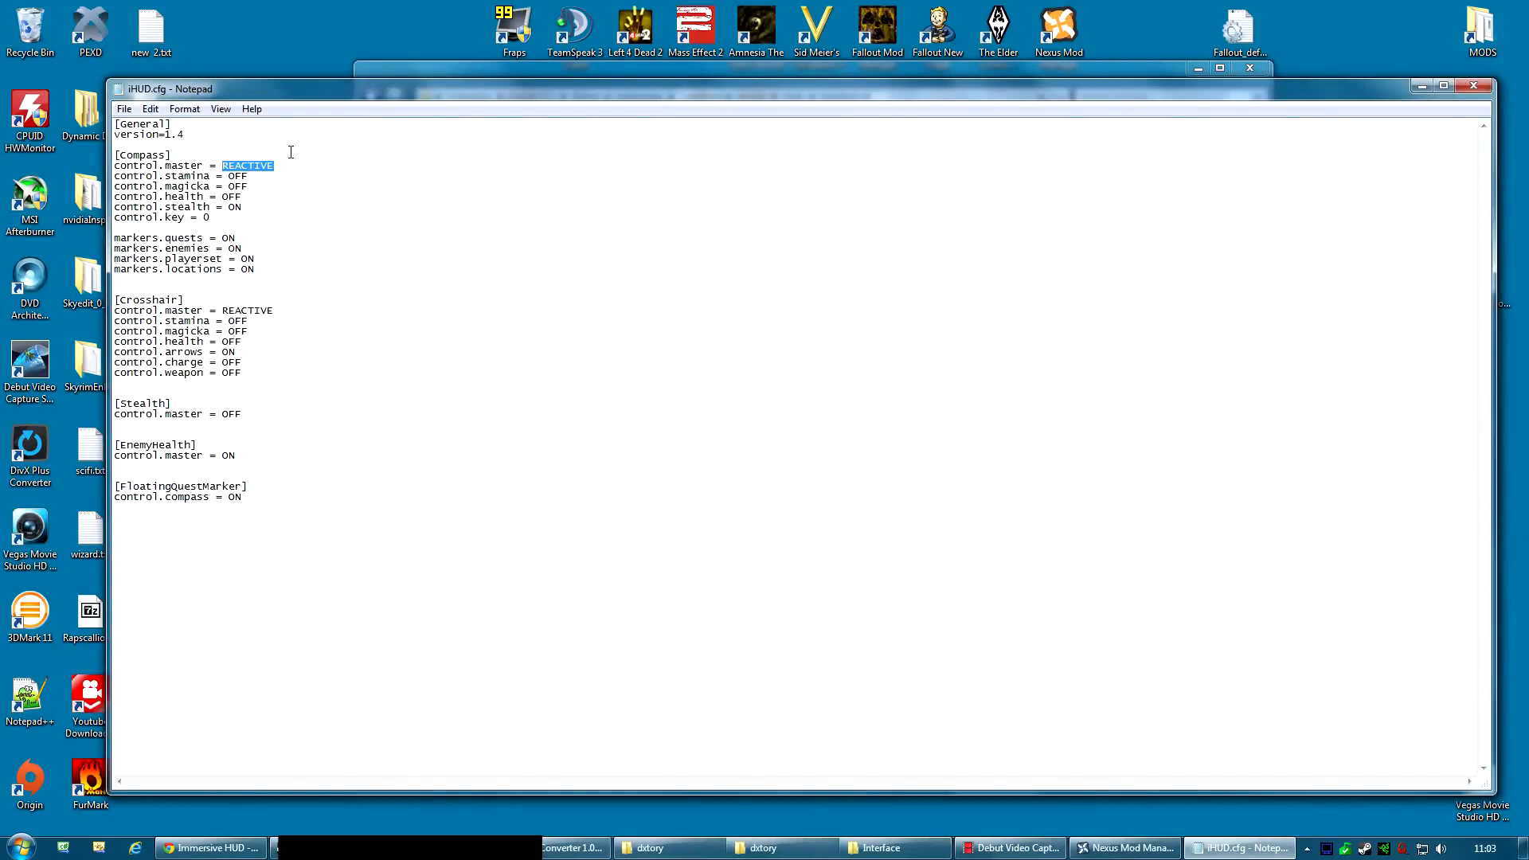
pyautogui.moveTo(286, 425)
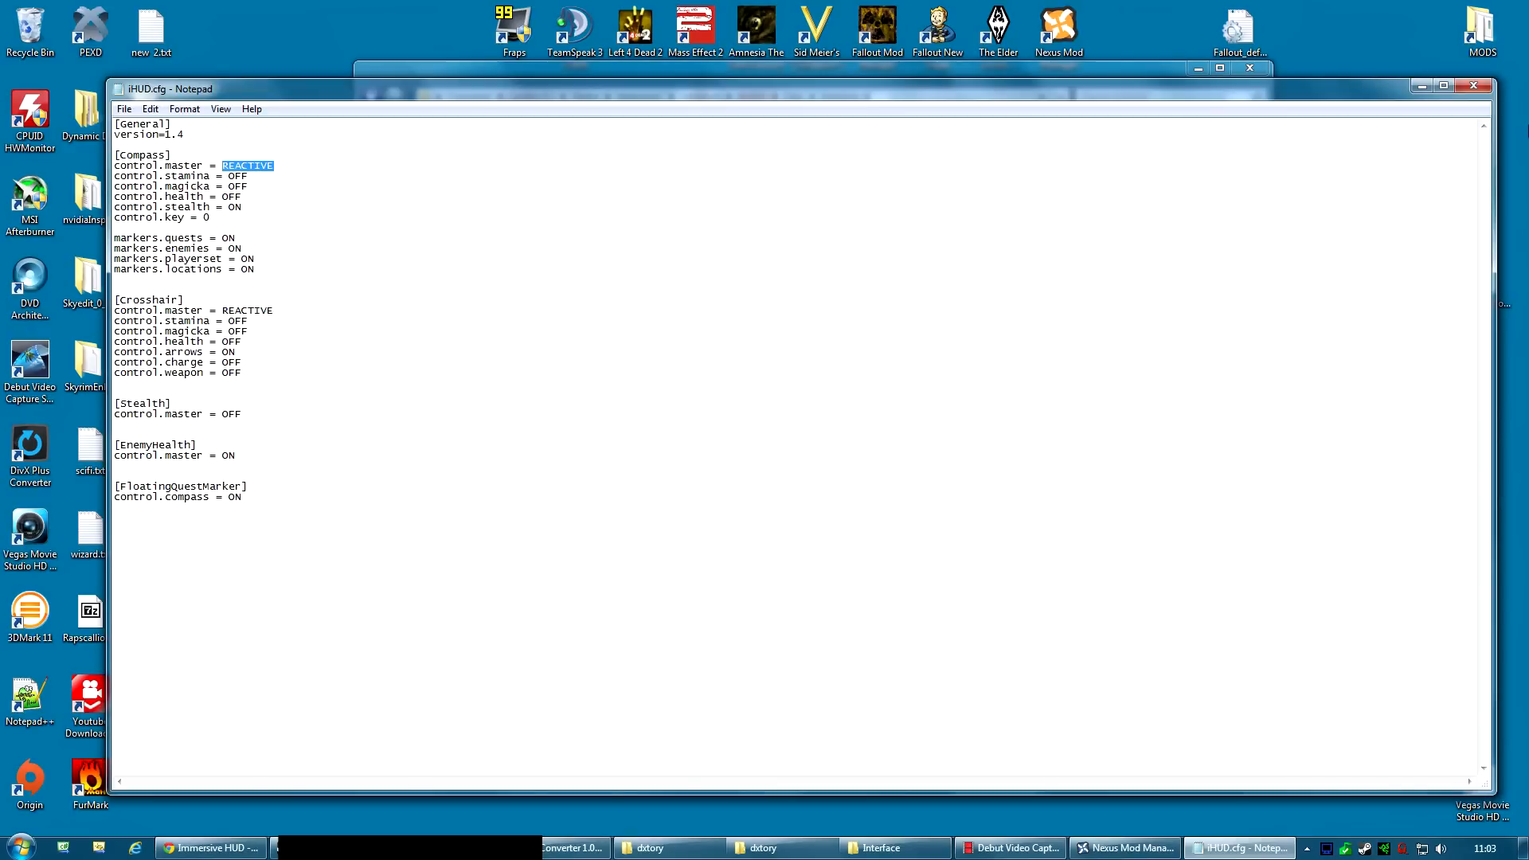
pyautogui.moveTo(1473, 86)
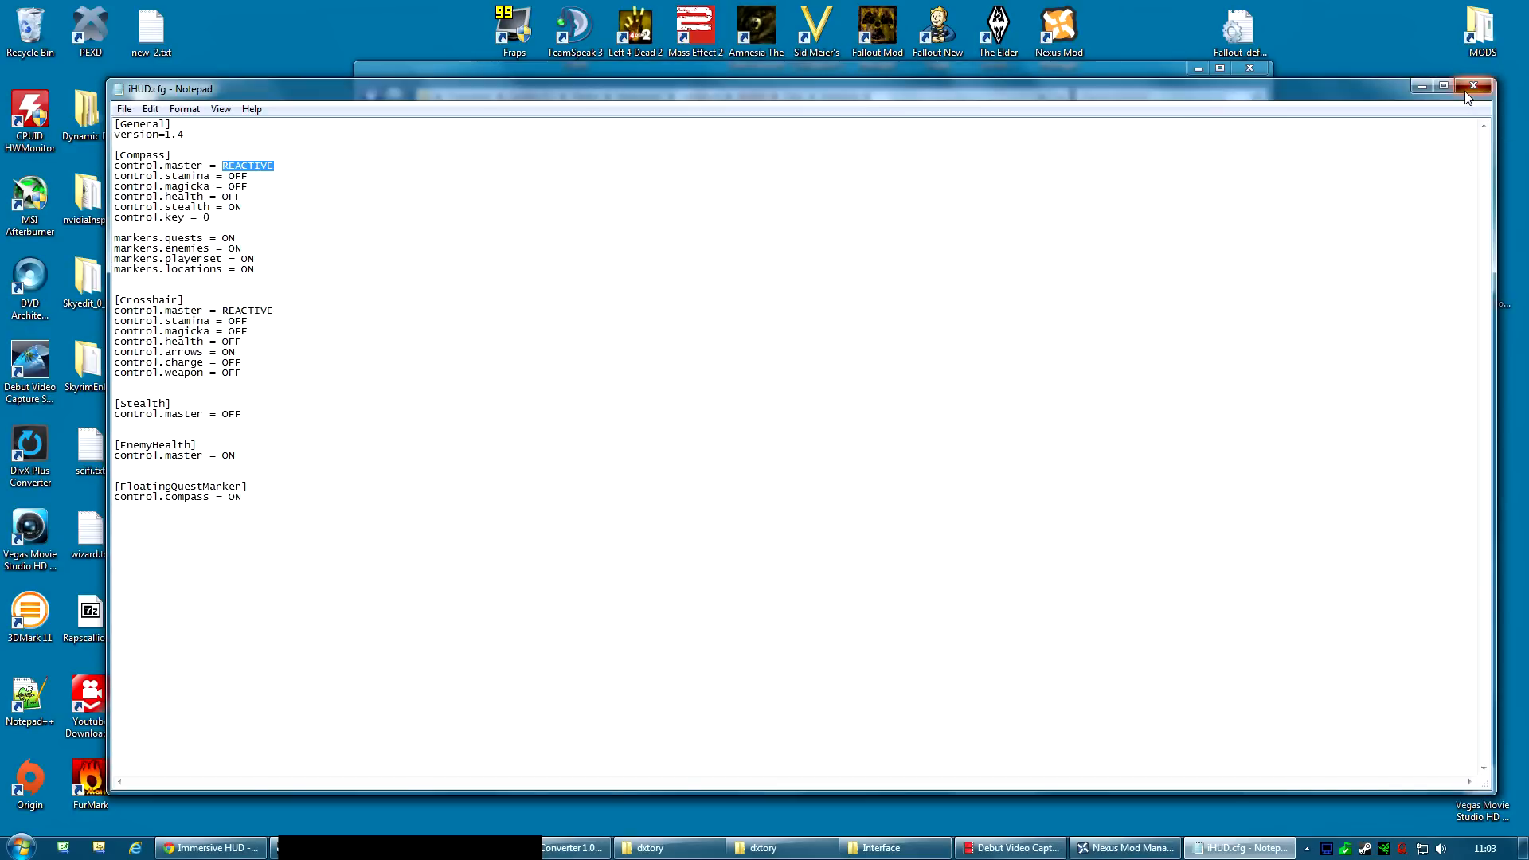
pyautogui.click(1474, 87)
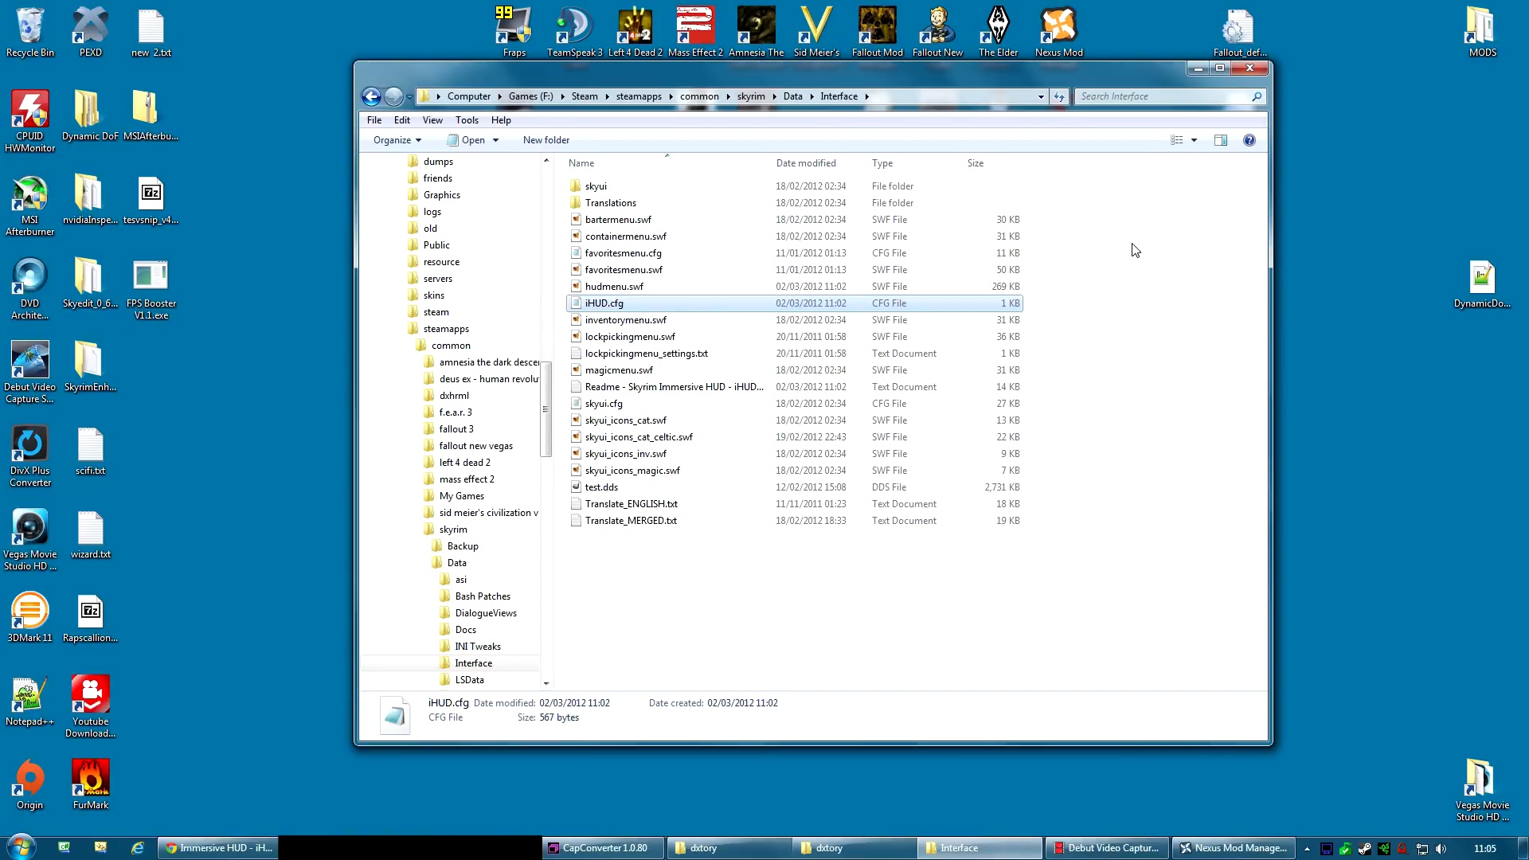
pyautogui.moveTo(1050, 617)
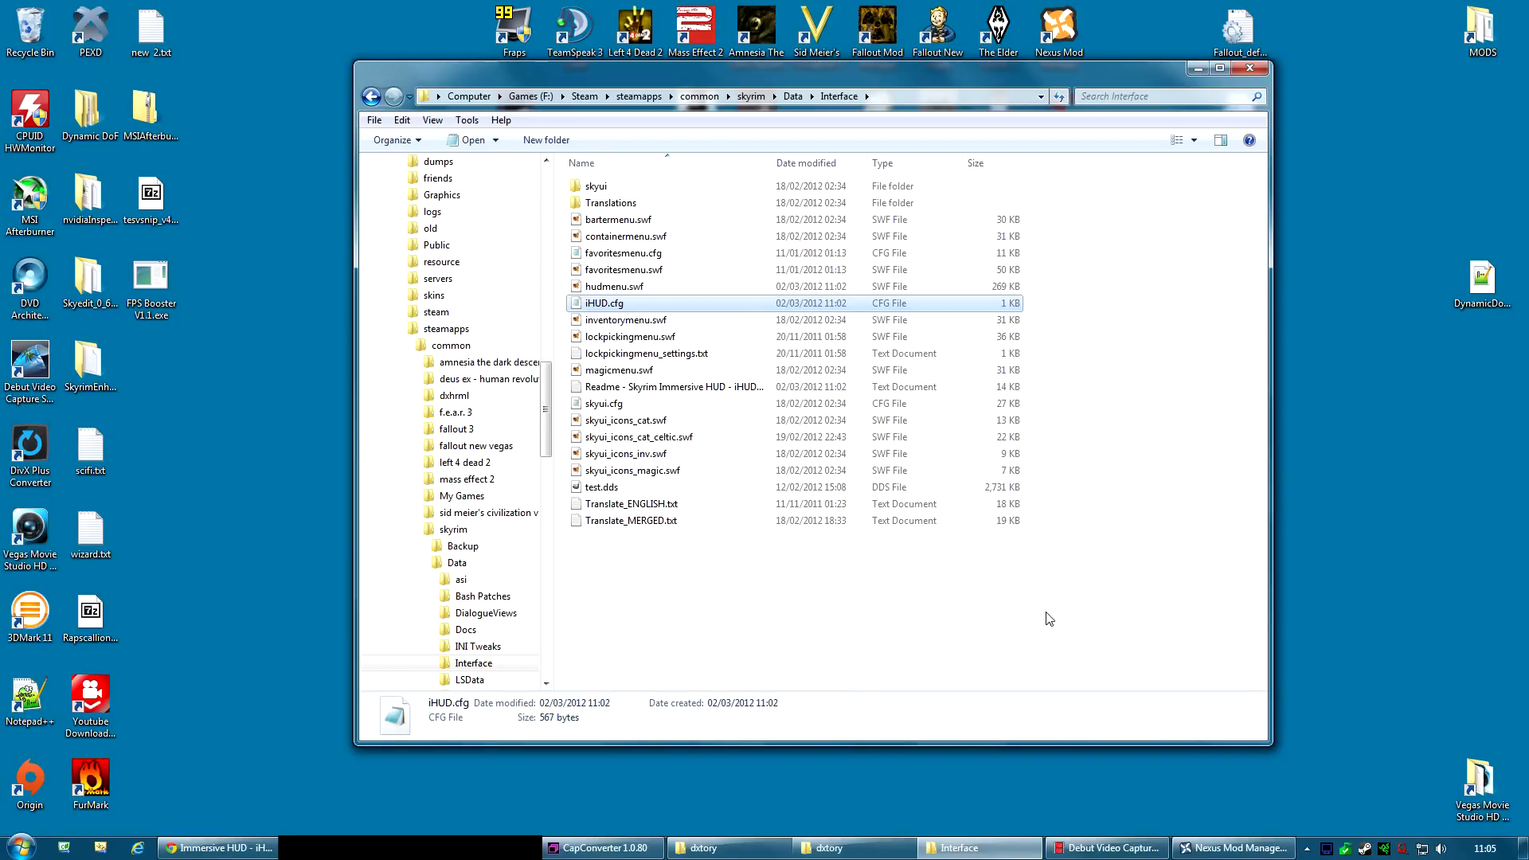